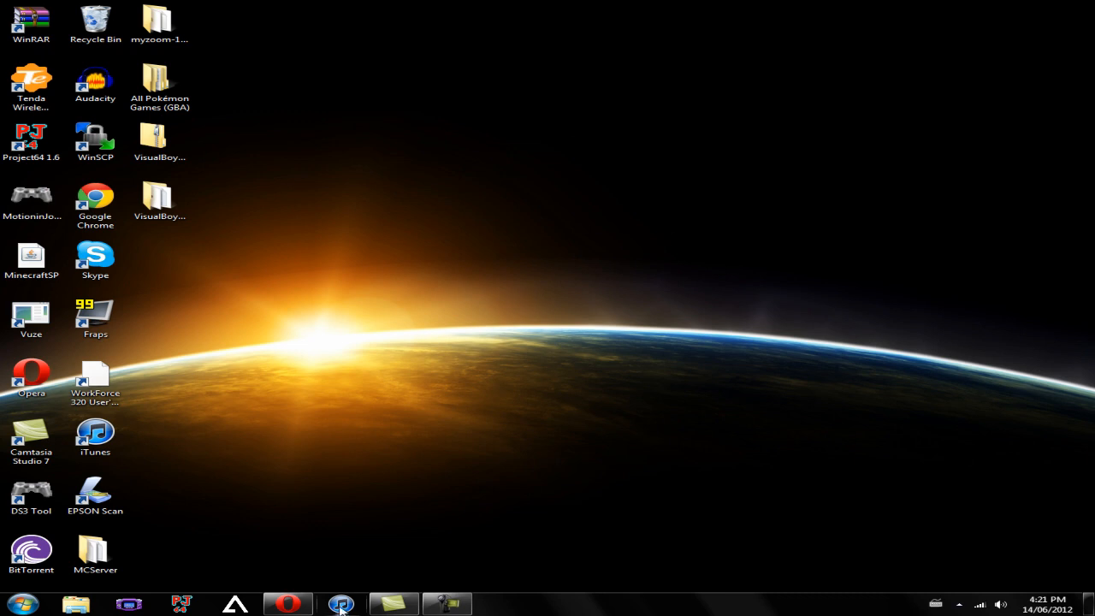
Step: Start the VisualBoyAdvance-1.8.0-beta3.zip download from CoolROM and minimize Opera to the desktop
left_click(287, 609)
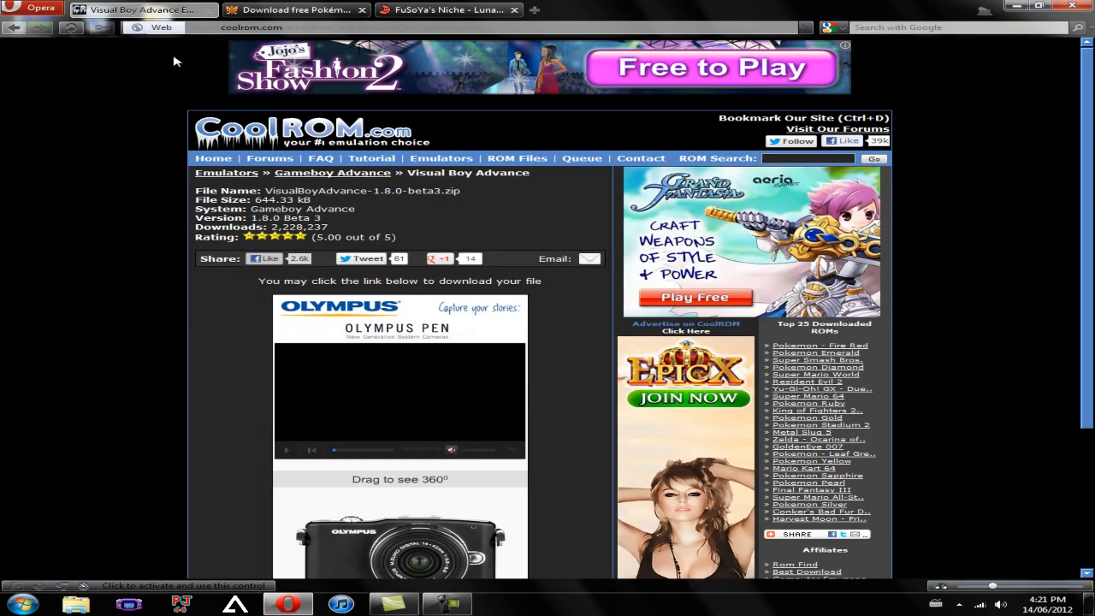
mouse_move(209, 77)
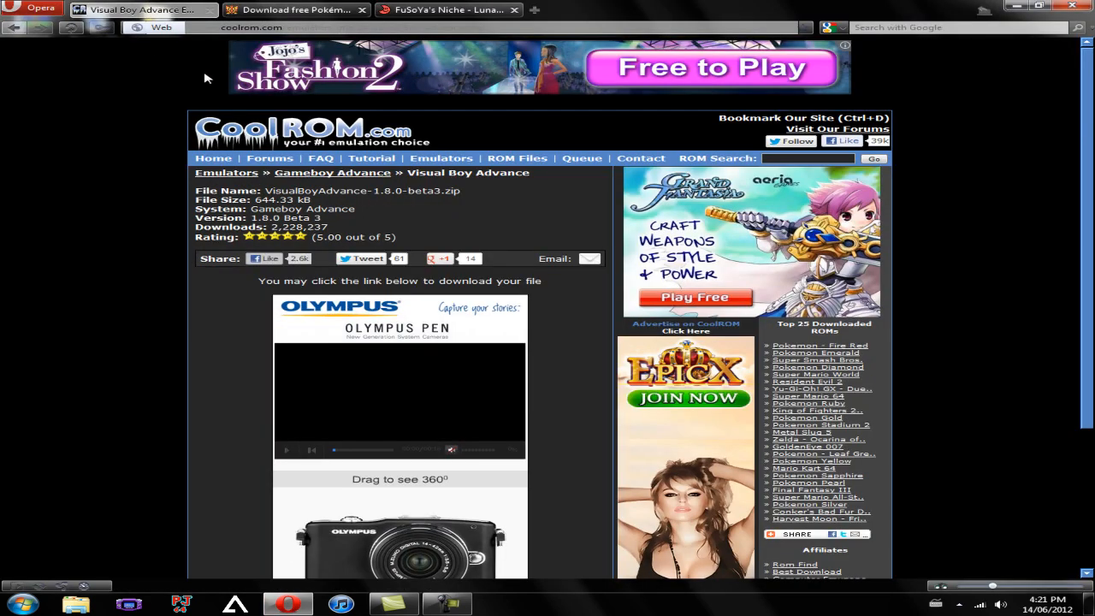
mouse_move(309, 189)
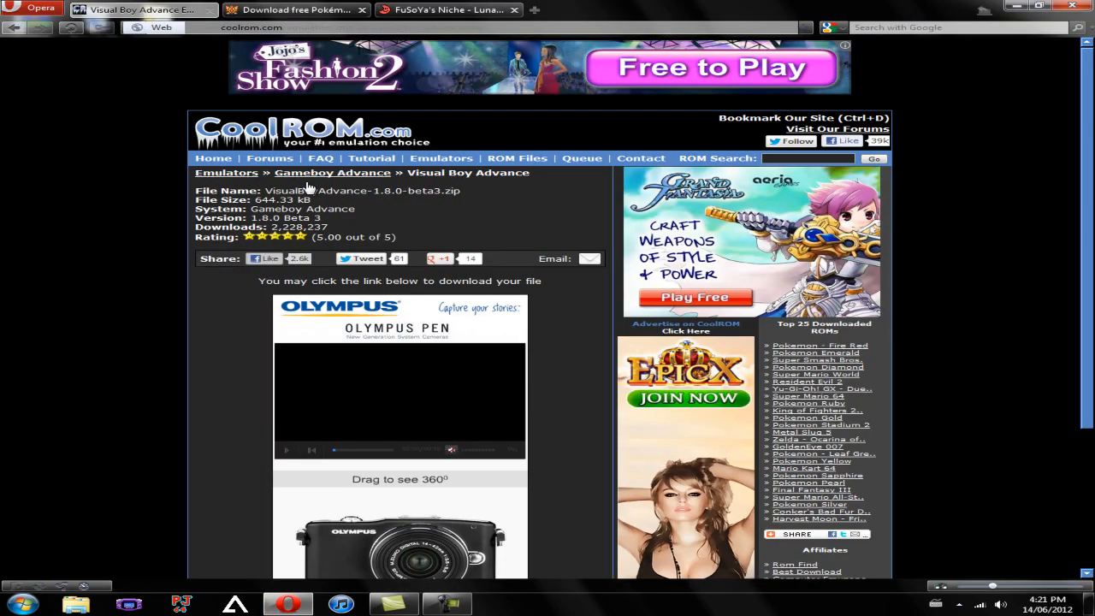
scroll("down", 3)
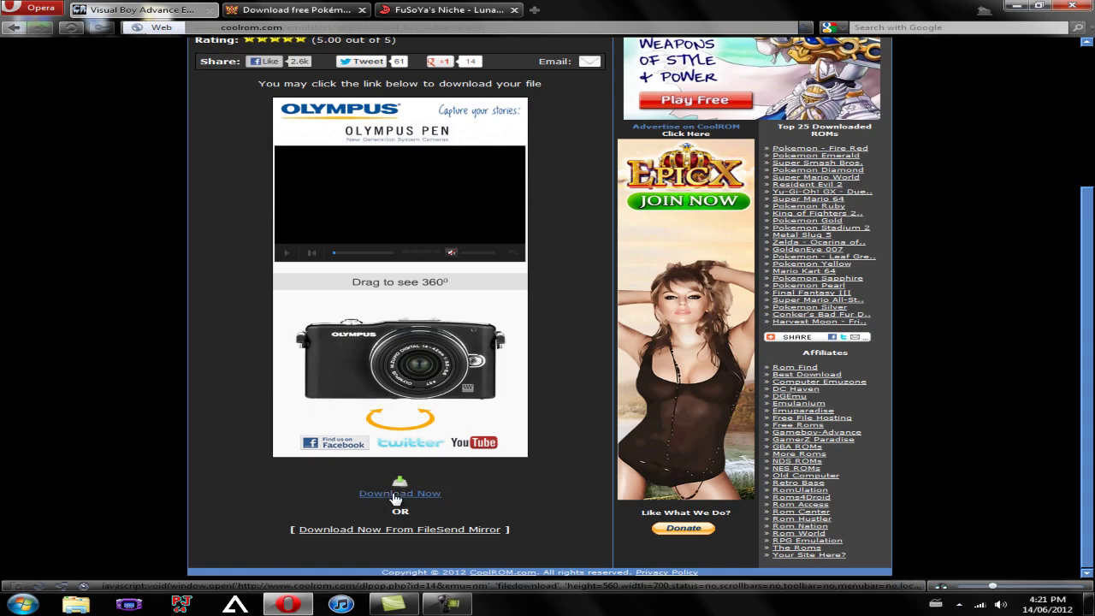
left_click(400, 493)
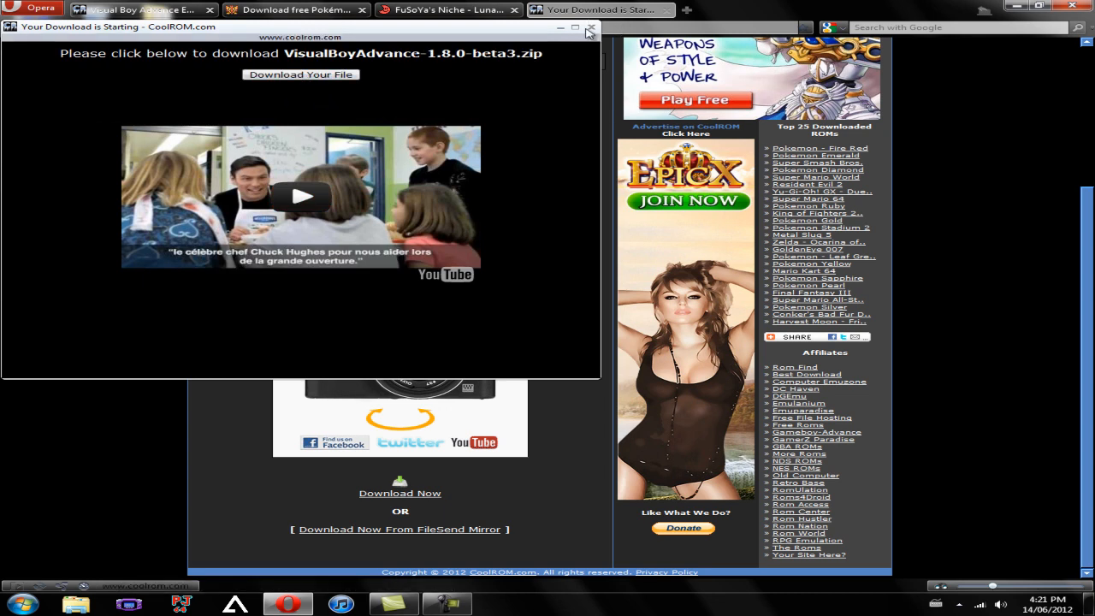
left_click(585, 29)
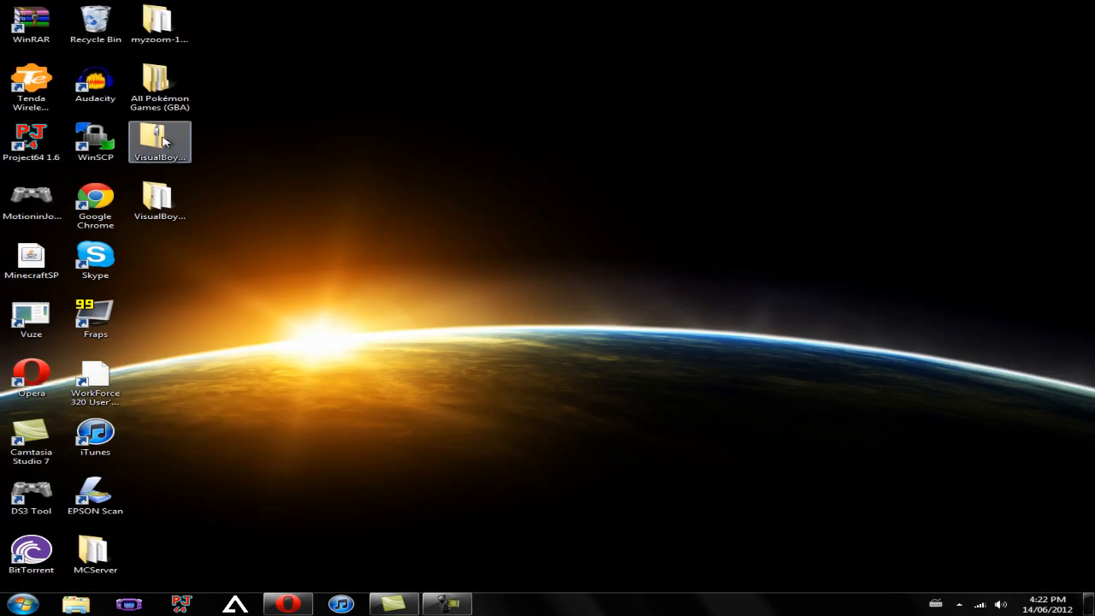
Step: Extract the downloaded zip into its own VisualBoyAdvance-1.8.0-beta3 folder on the desktop
right_click(159, 141)
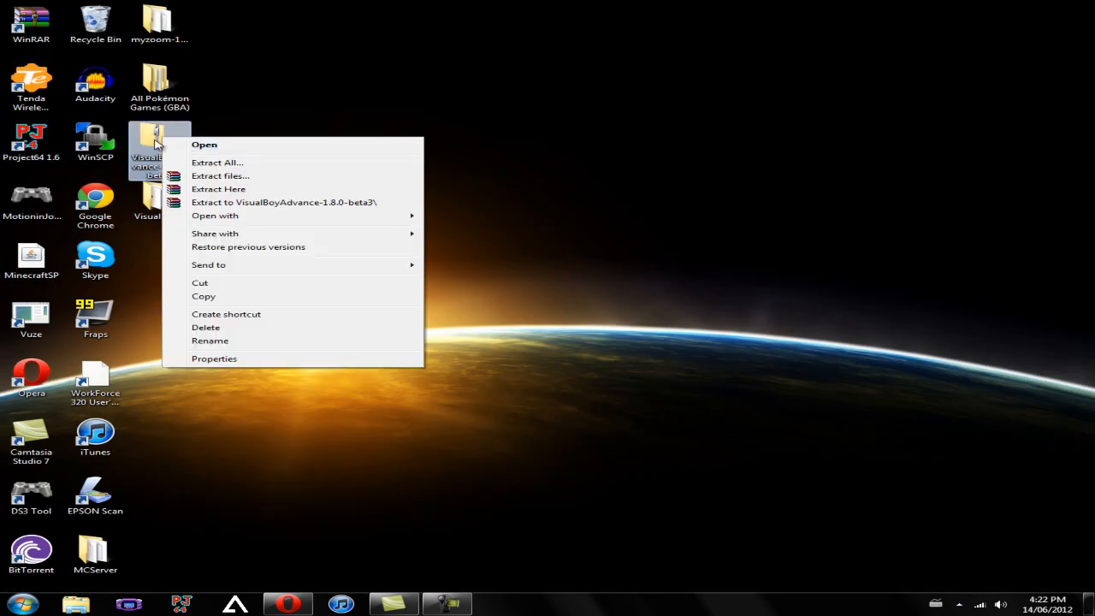
mouse_move(214, 202)
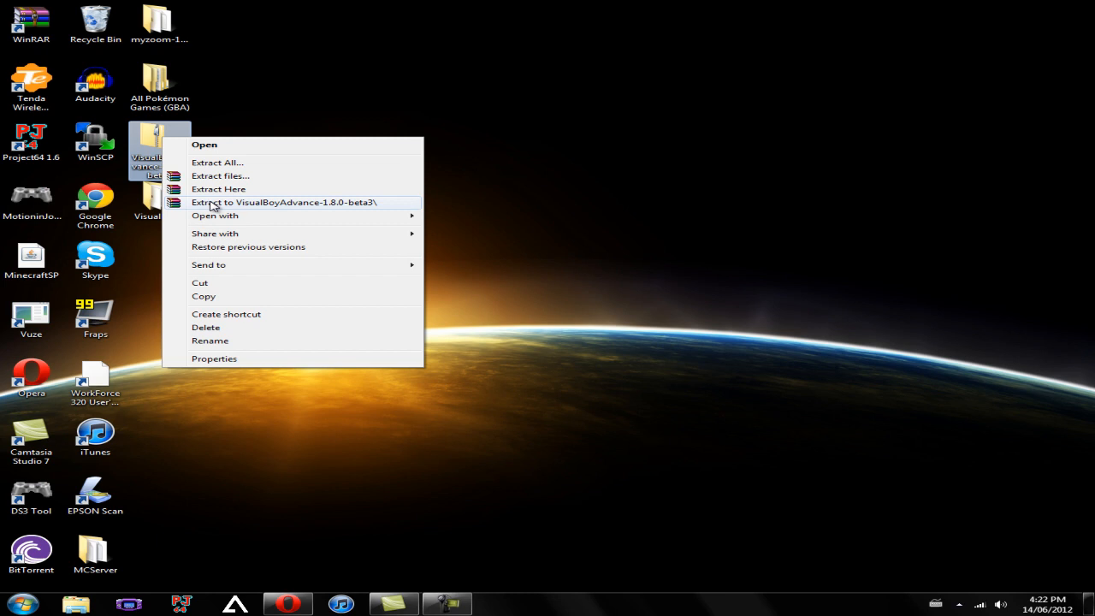
mouse_move(294, 206)
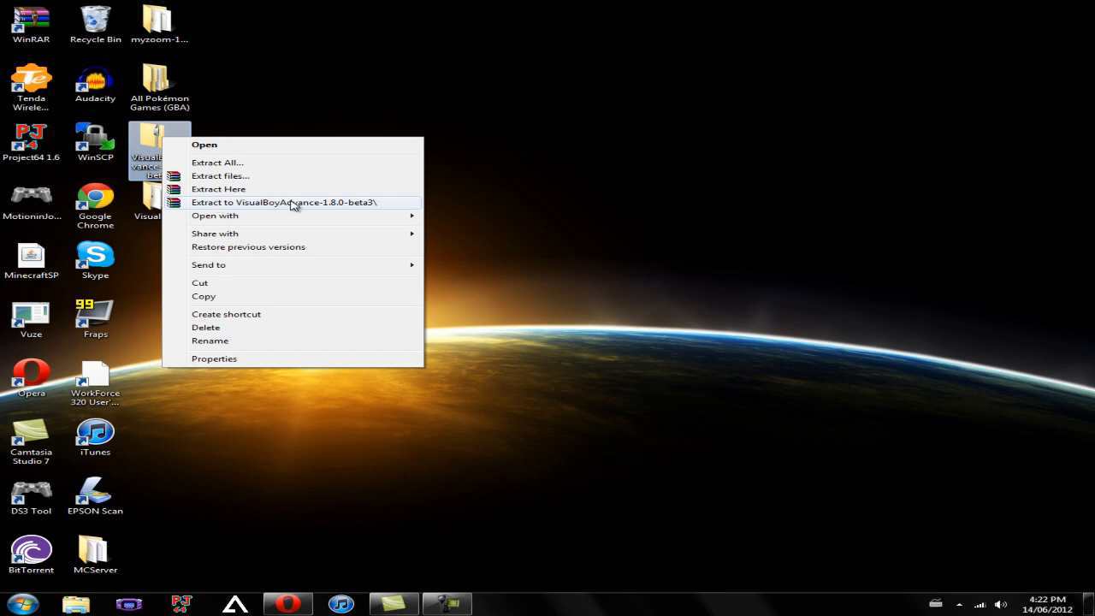
left_click(283, 201)
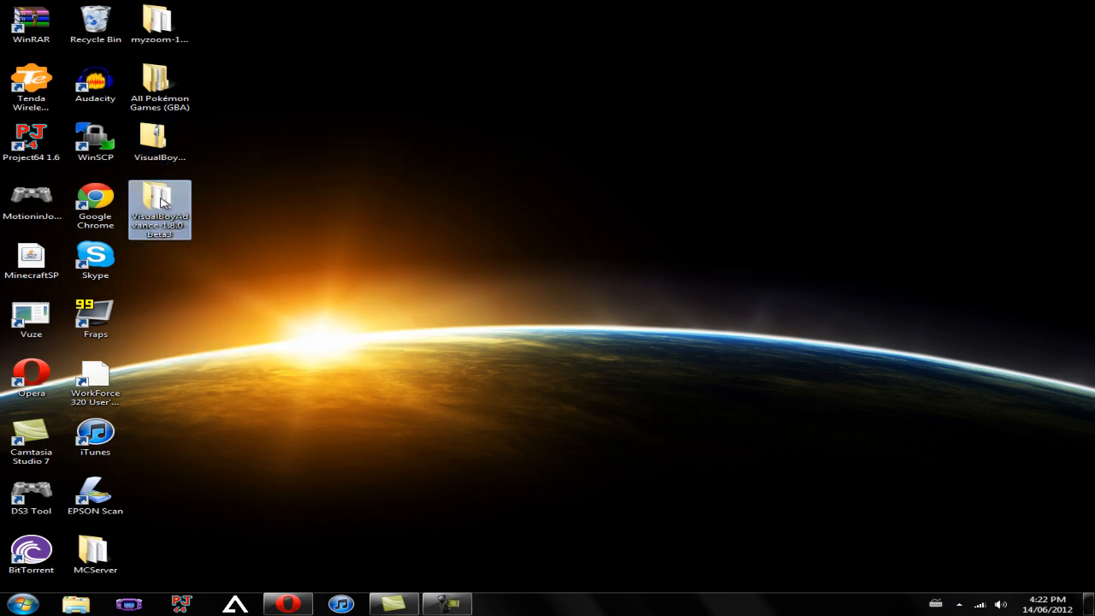
double_click(159, 202)
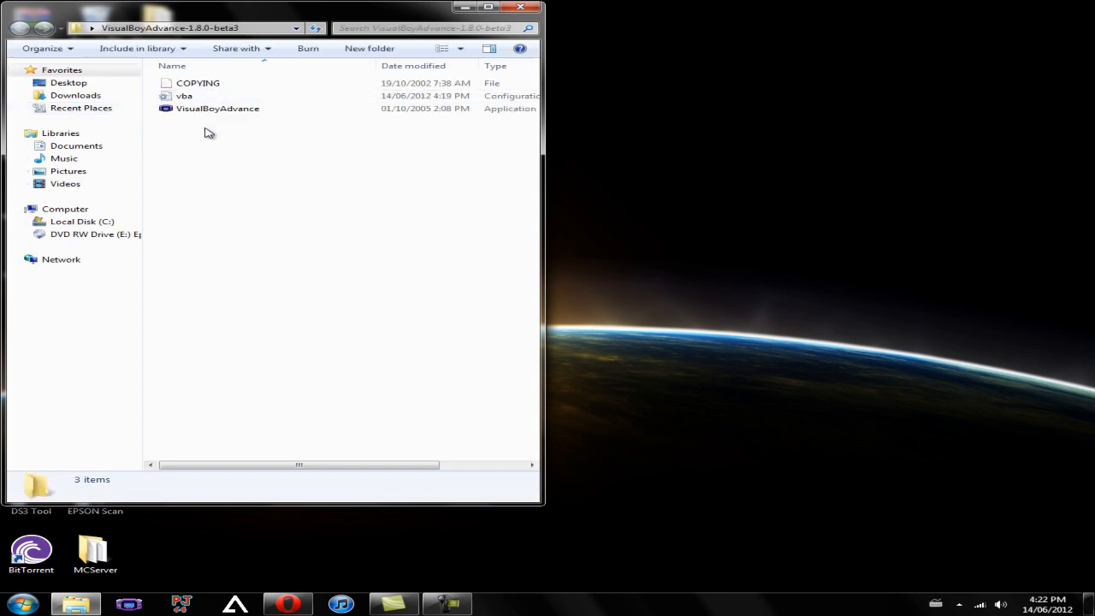
left_click(179, 96)
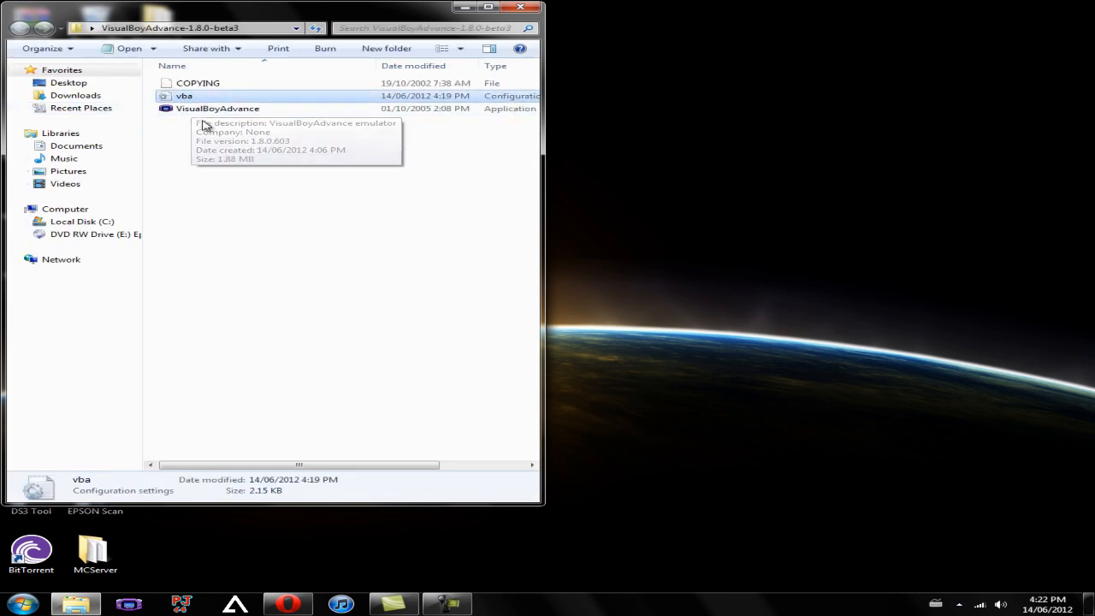
left_click(216, 110)
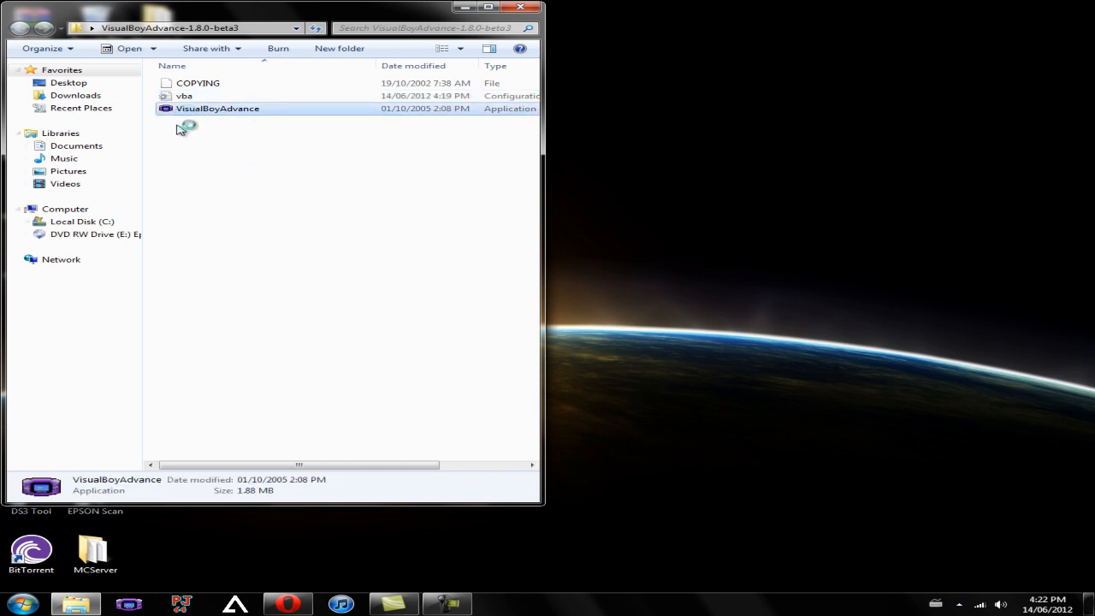
double_click(217, 108)
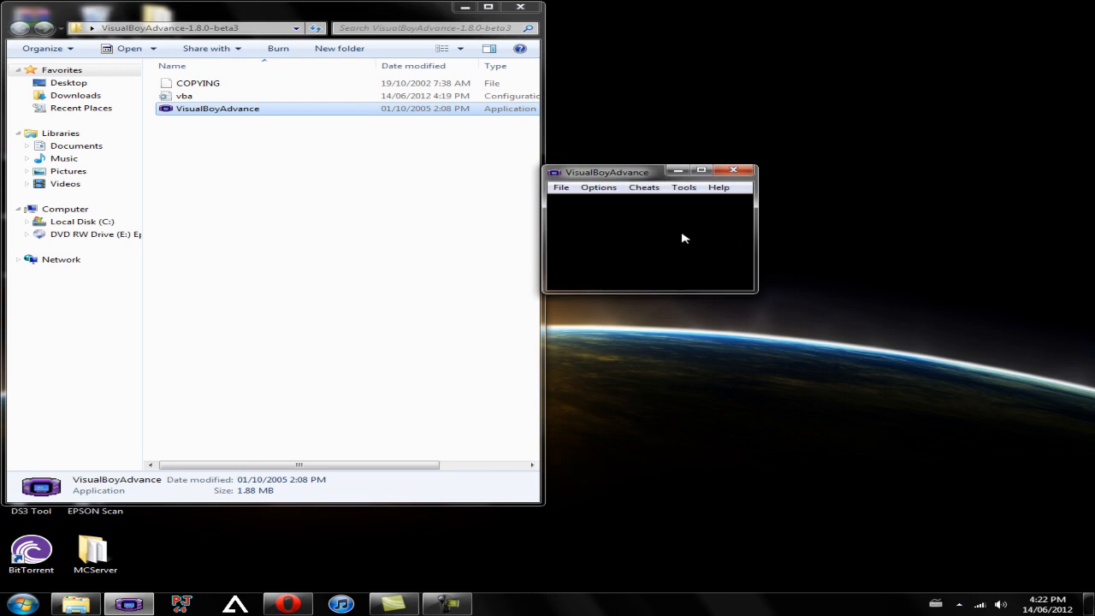
left_click(561, 186)
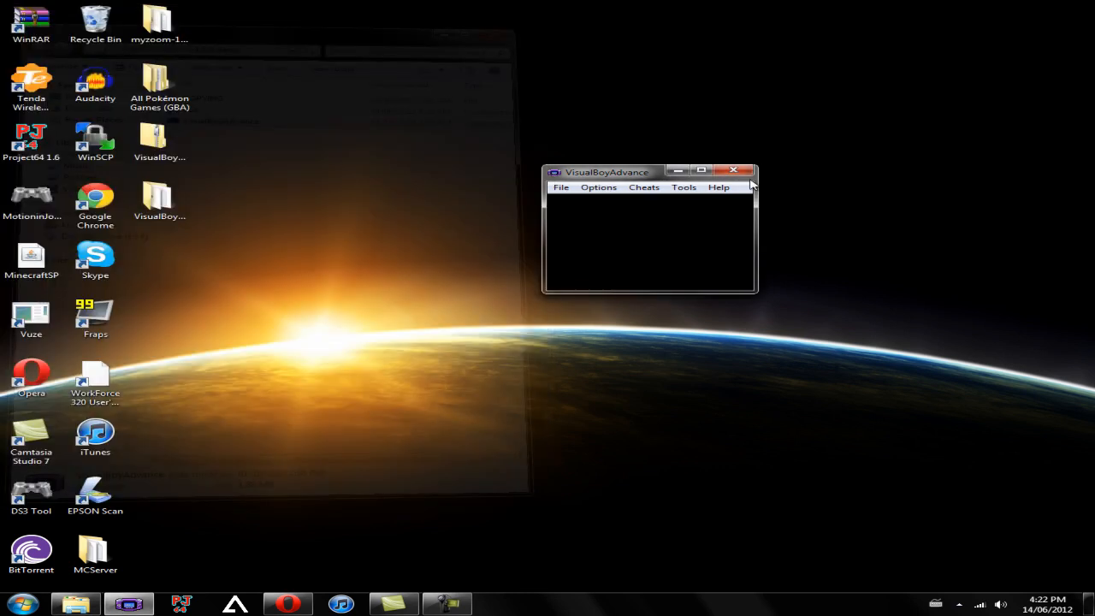
left_click(739, 171)
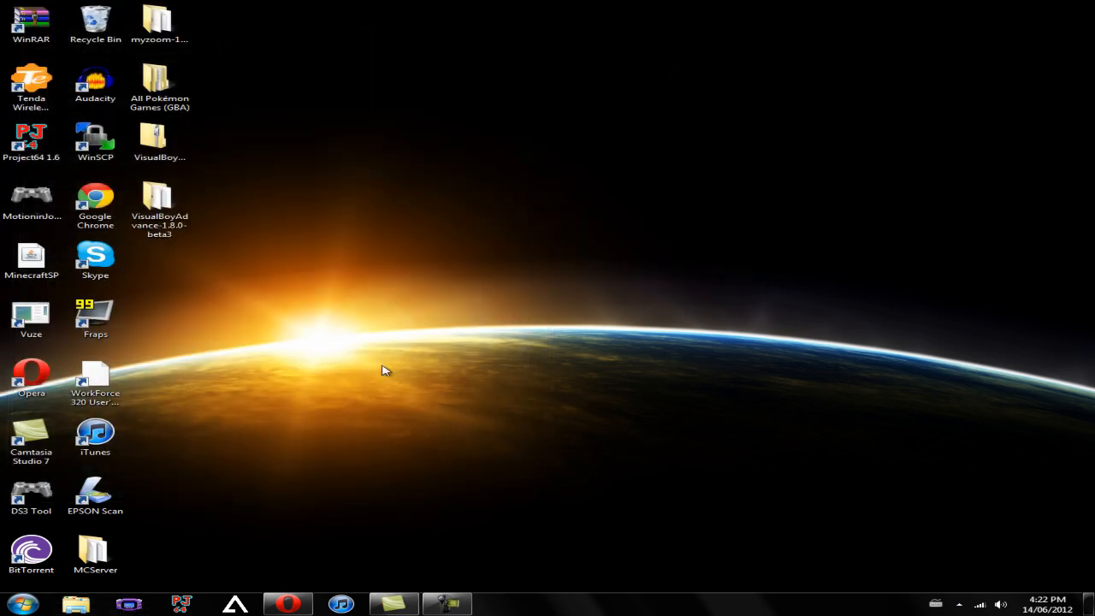
Step: Return to Opera and go to CoolROM's Gameboy Advance ROMs page via the ROM Files menu
left_click(287, 602)
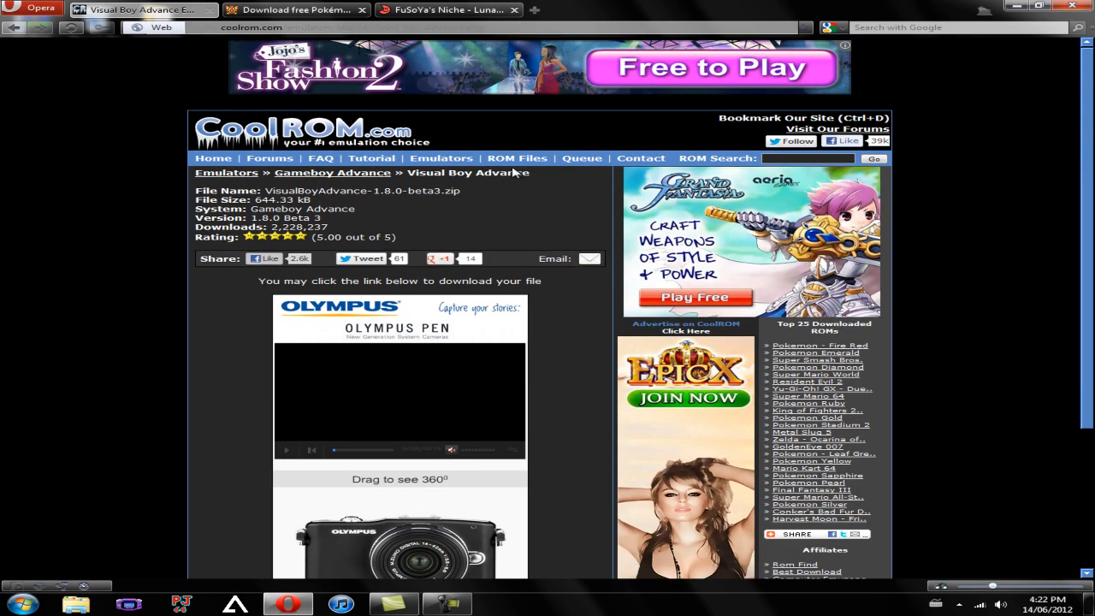
left_click(517, 157)
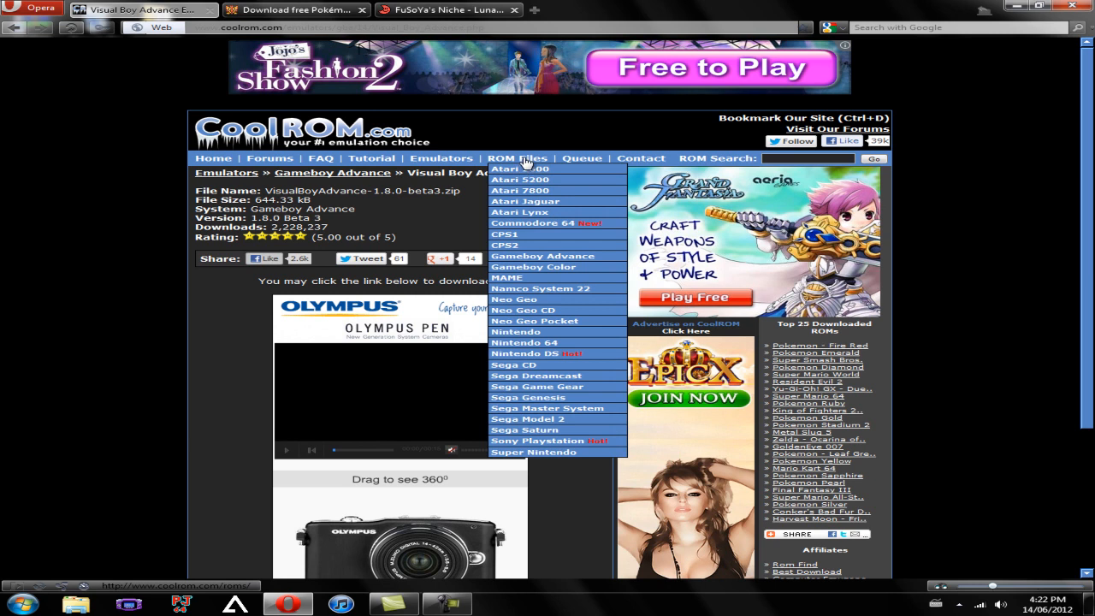
mouse_move(540, 256)
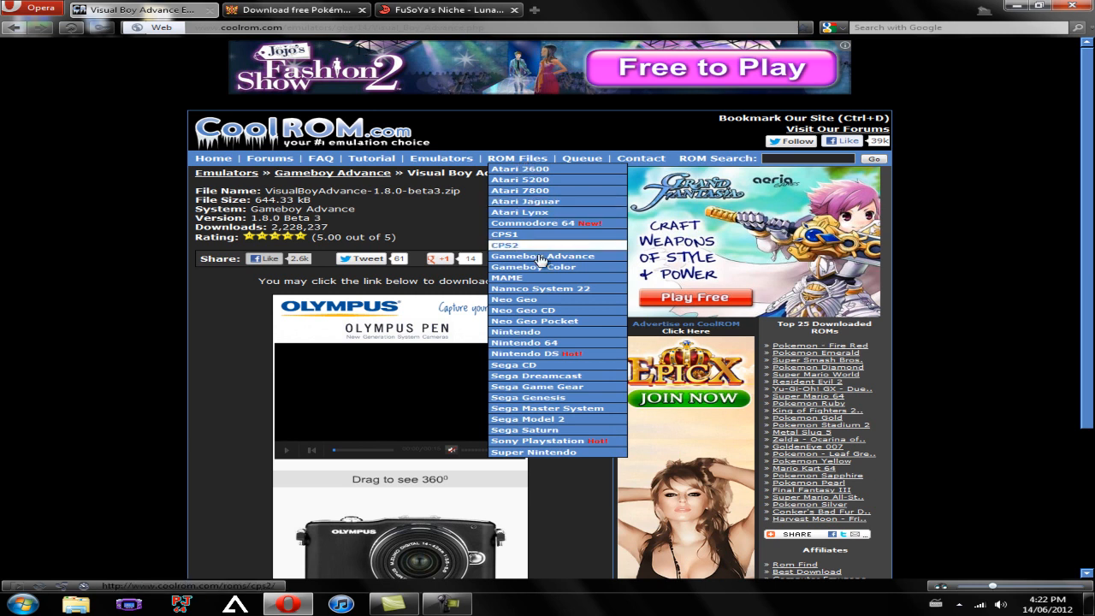
left_click(543, 256)
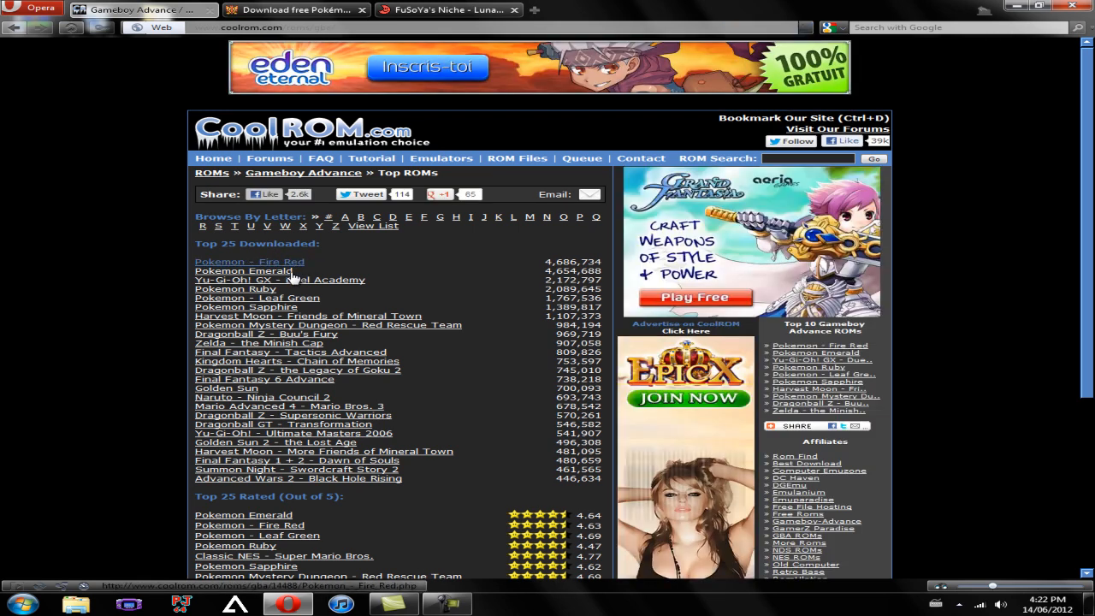
mouse_move(287, 361)
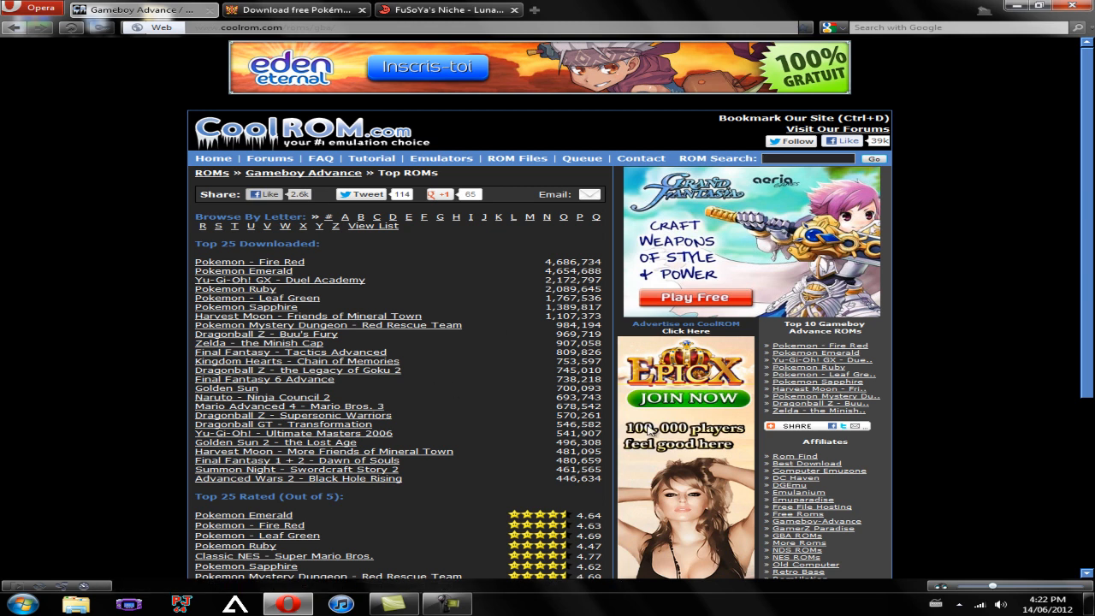
mouse_move(246, 274)
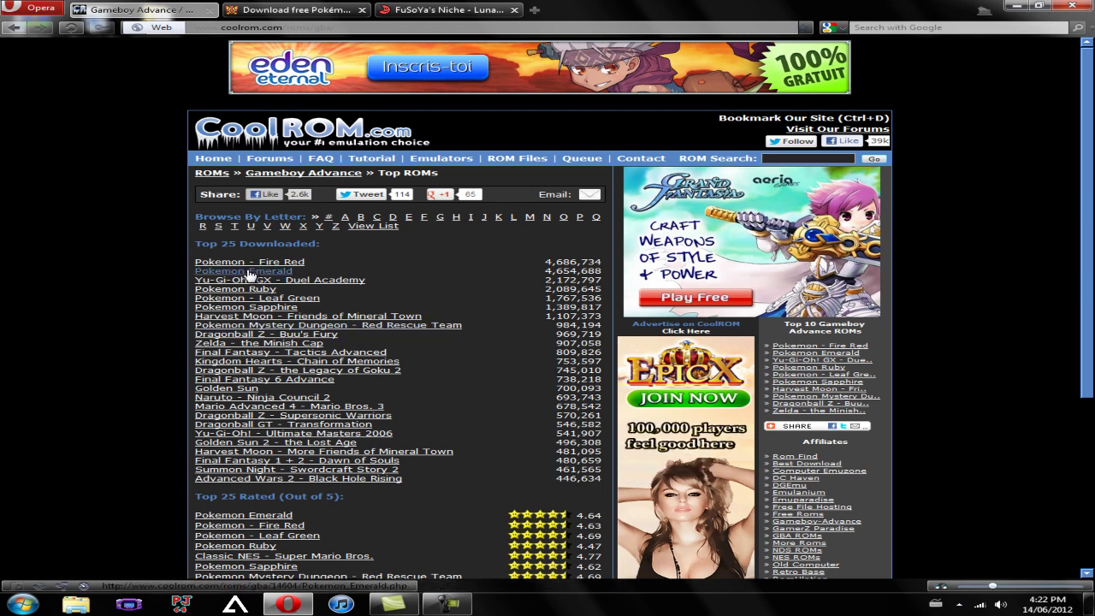
mouse_move(544, 268)
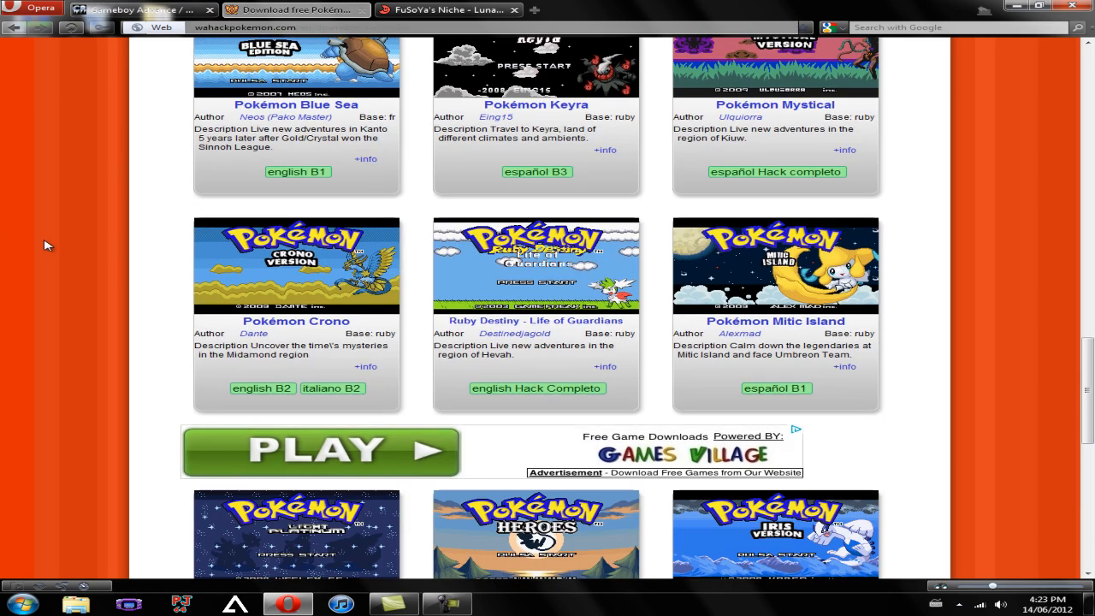
Step: Scroll down the wahackpokemon.com hack list toward the Pokémon Sienna entry
scroll("down", 3)
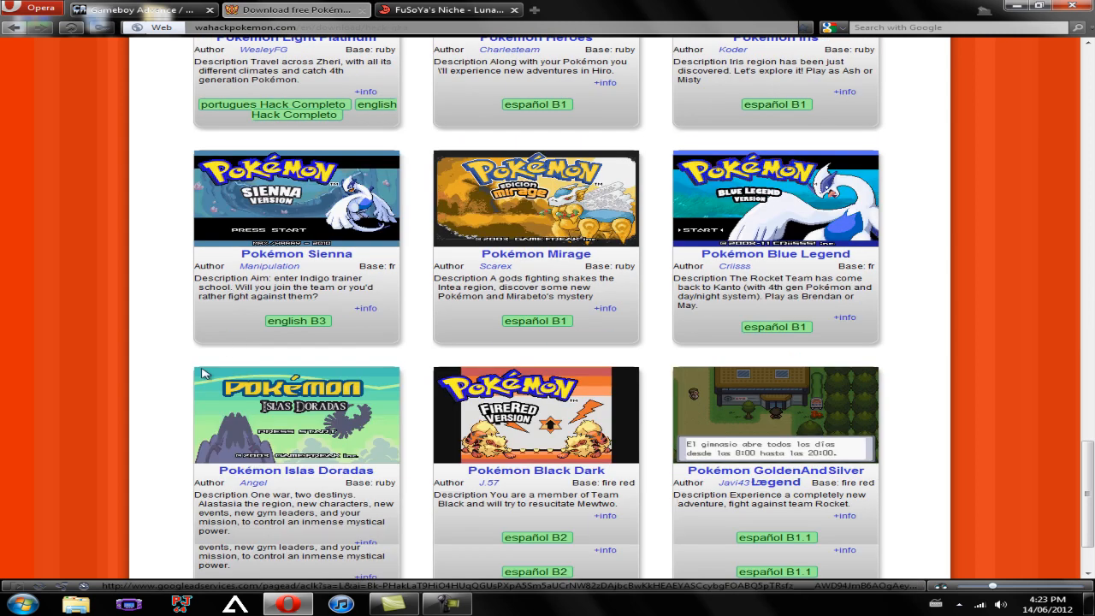
scroll("down", 3)
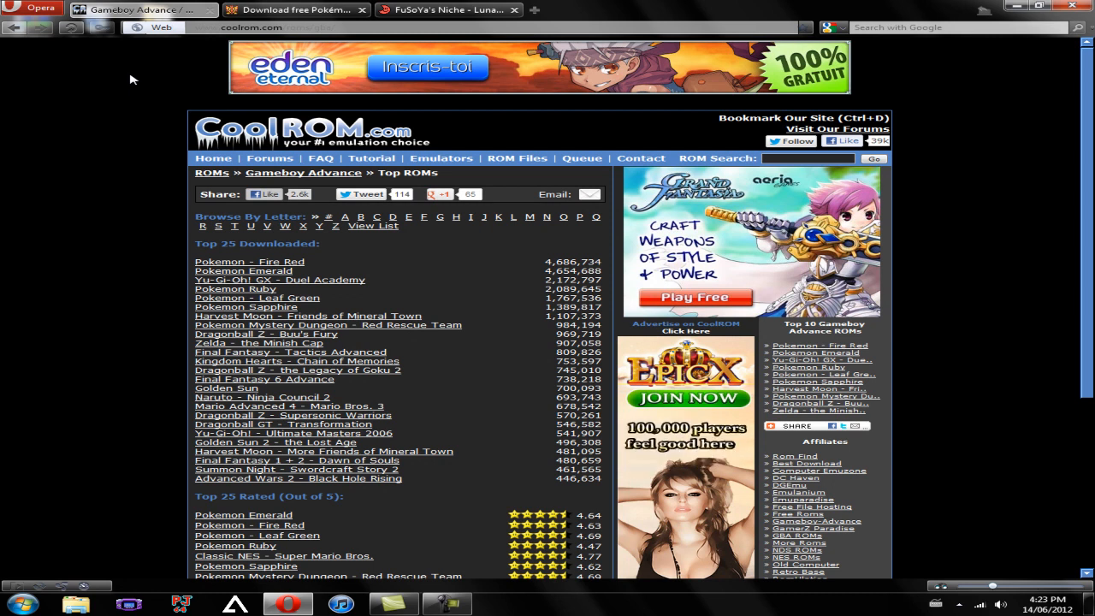
mouse_move(225, 233)
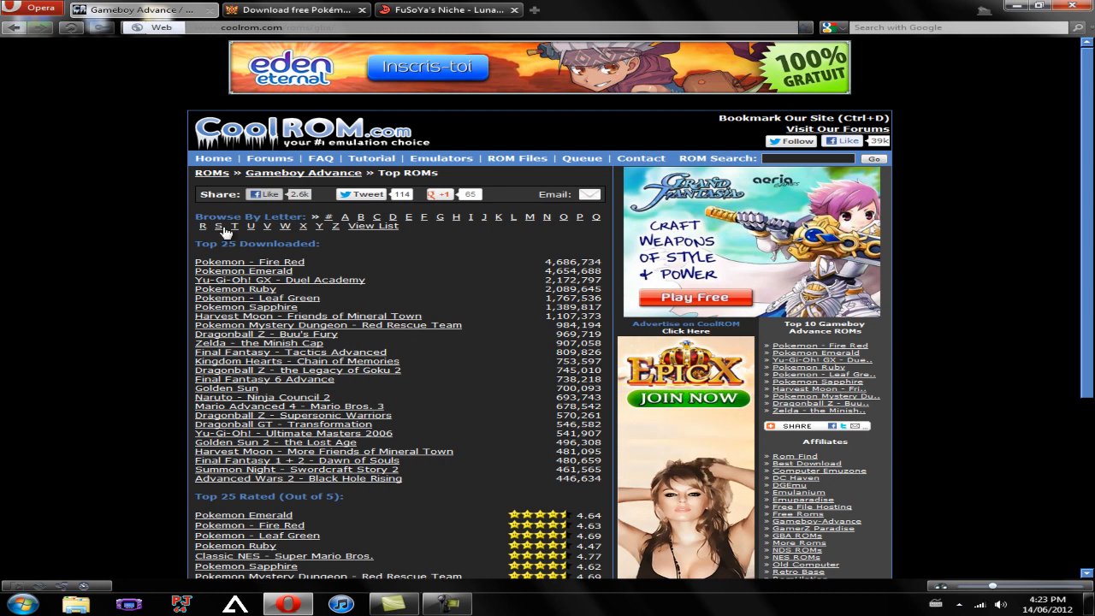
mouse_move(243, 287)
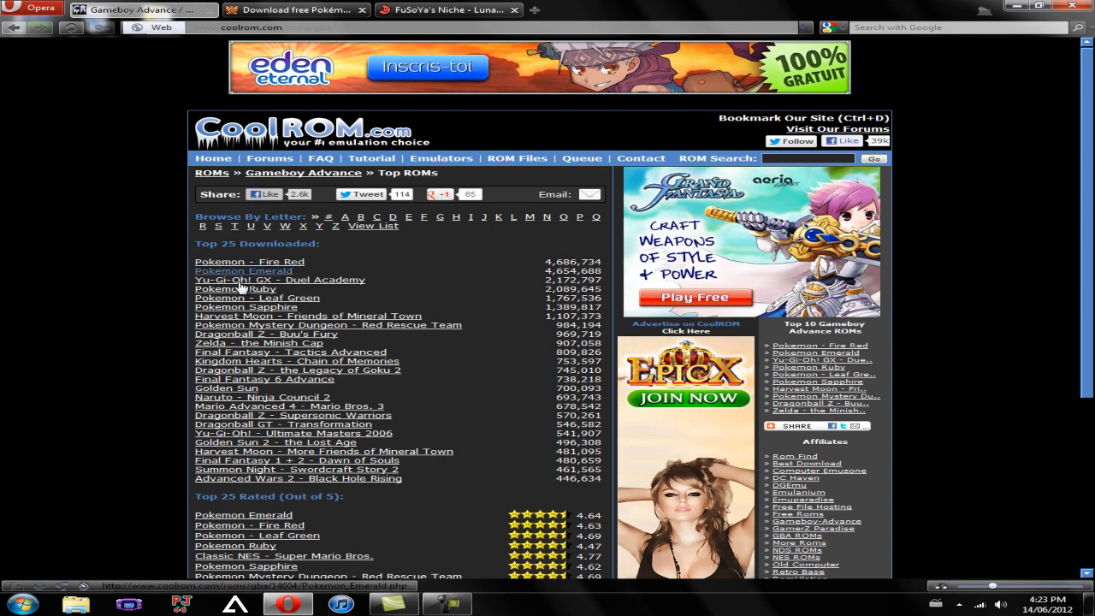
Step: Download the Pokemon - Fire Red zip from its CoolROM page and save it to the desktop
left_click(249, 260)
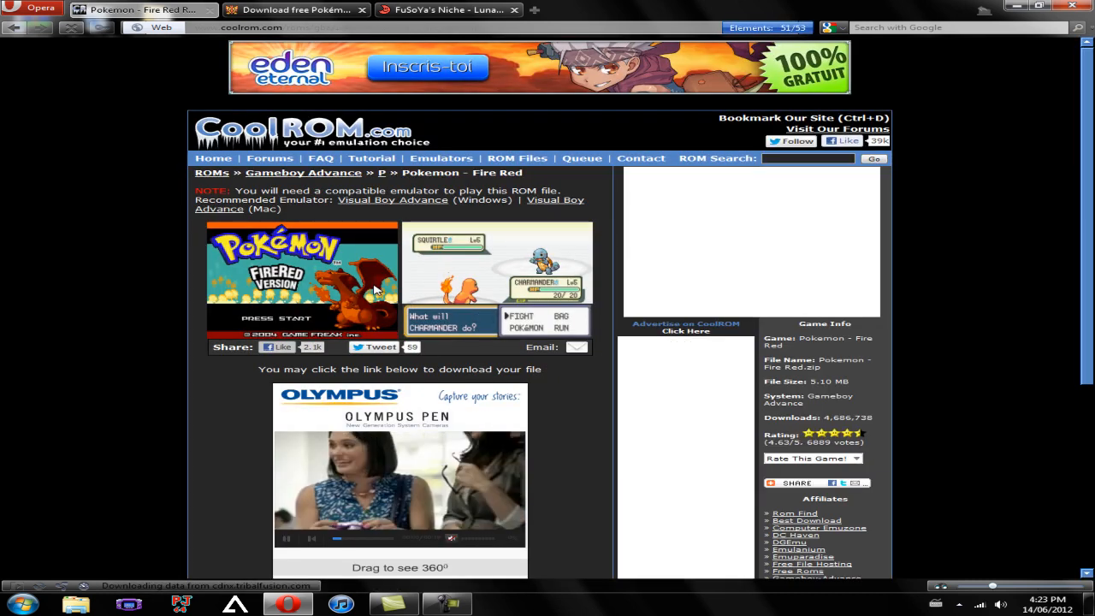
scroll("down", 3)
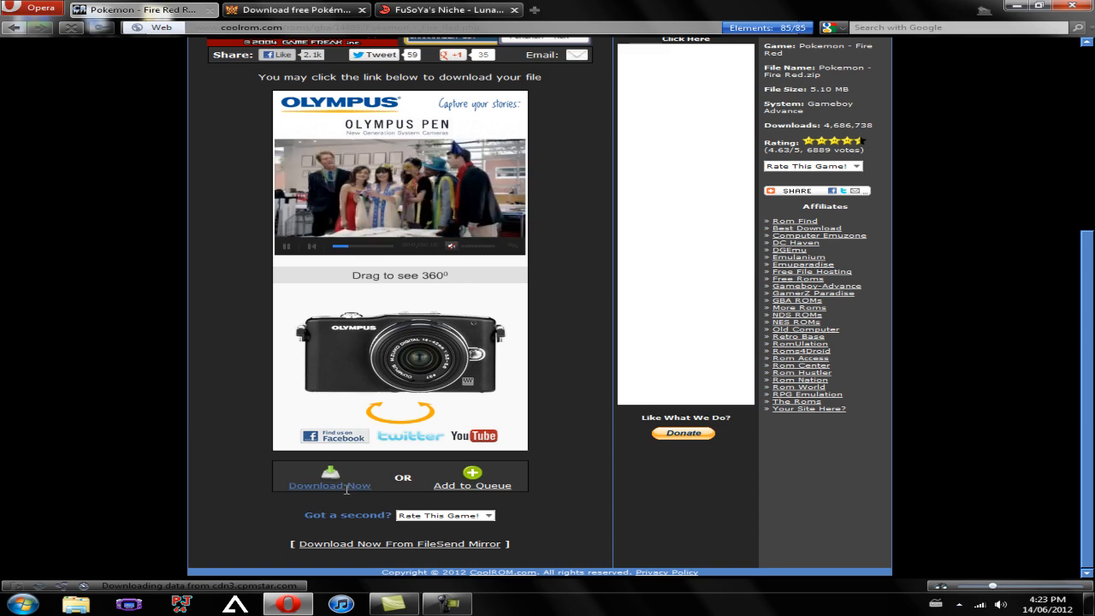
left_click(329, 486)
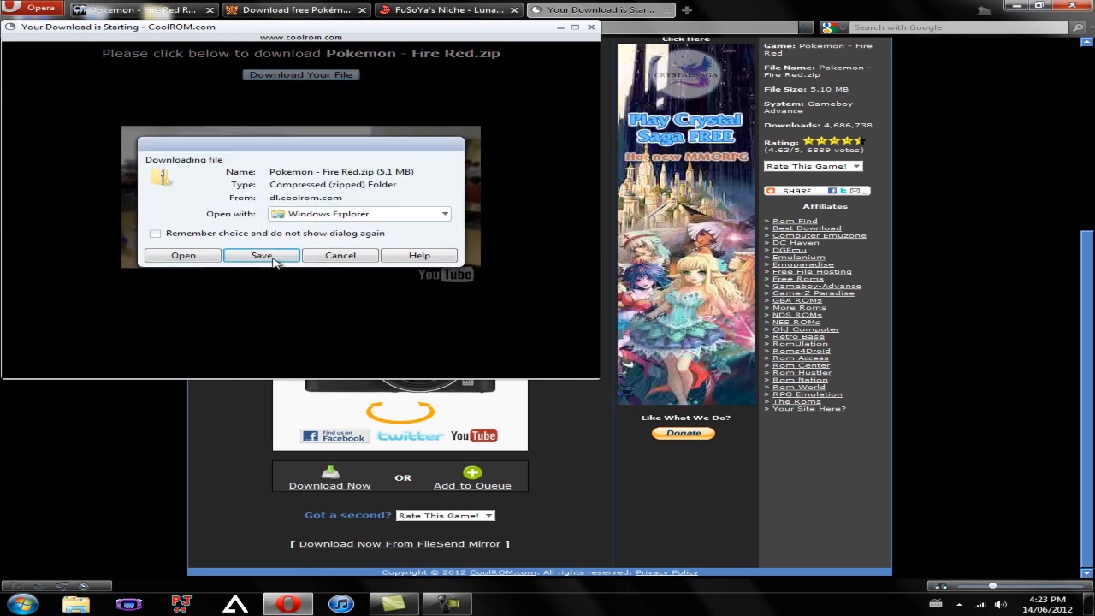
left_click(260, 255)
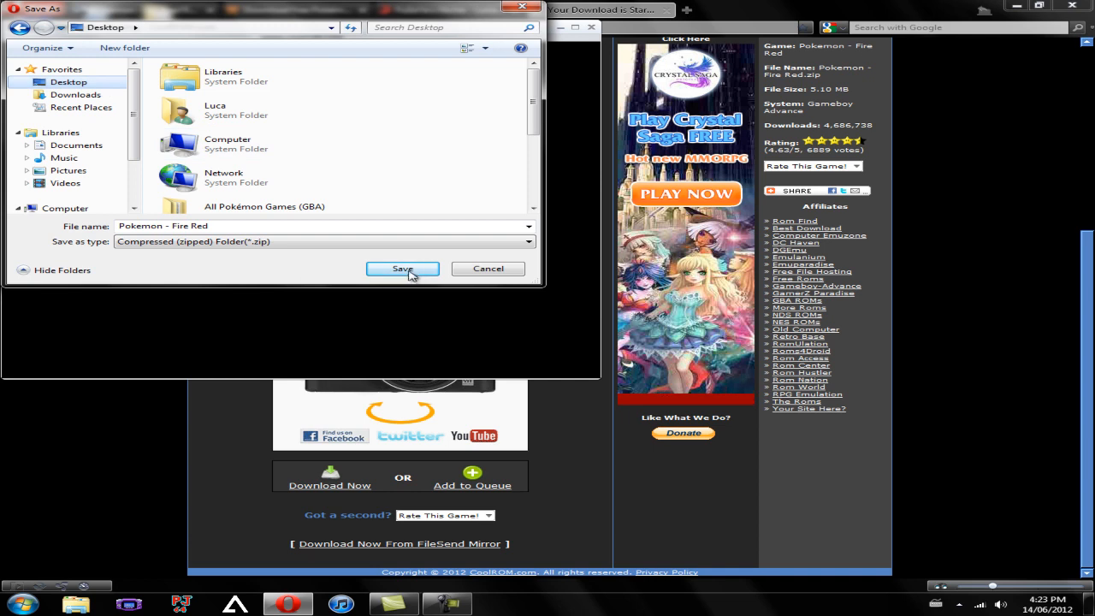
left_click(402, 268)
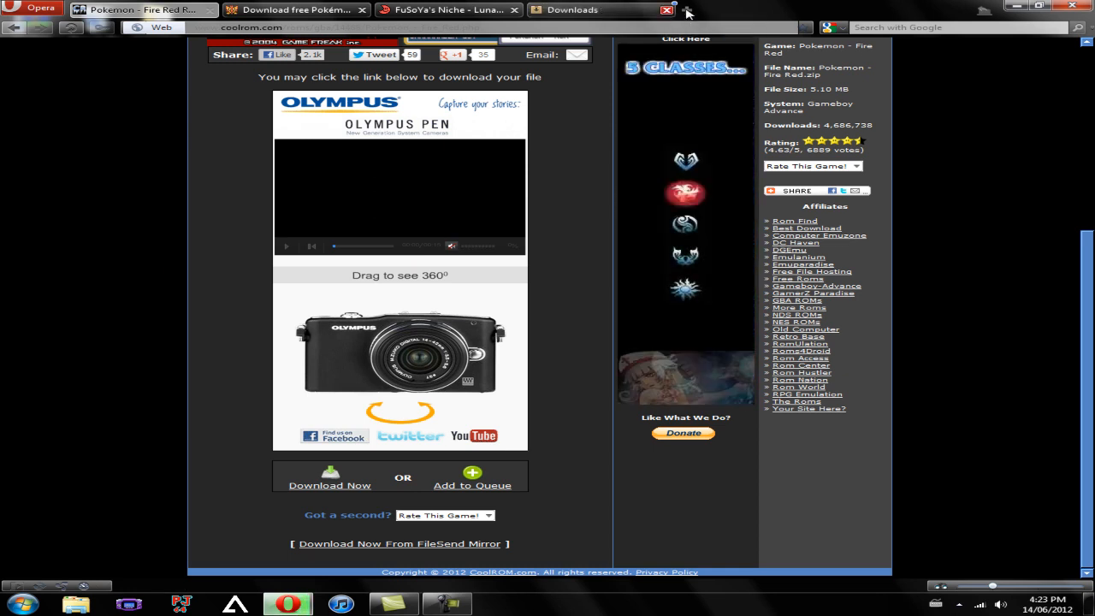
Step: Extract the Fire Red zip into its own Pokemon - Fire Red desktop folder and open that folder
left_click(664, 11)
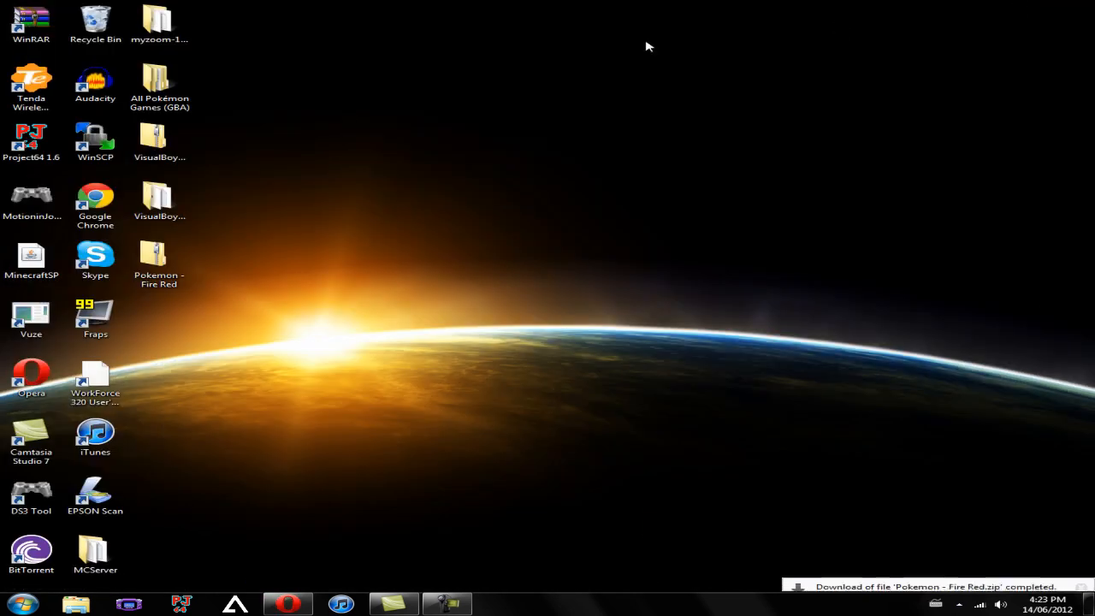
left_click(157, 256)
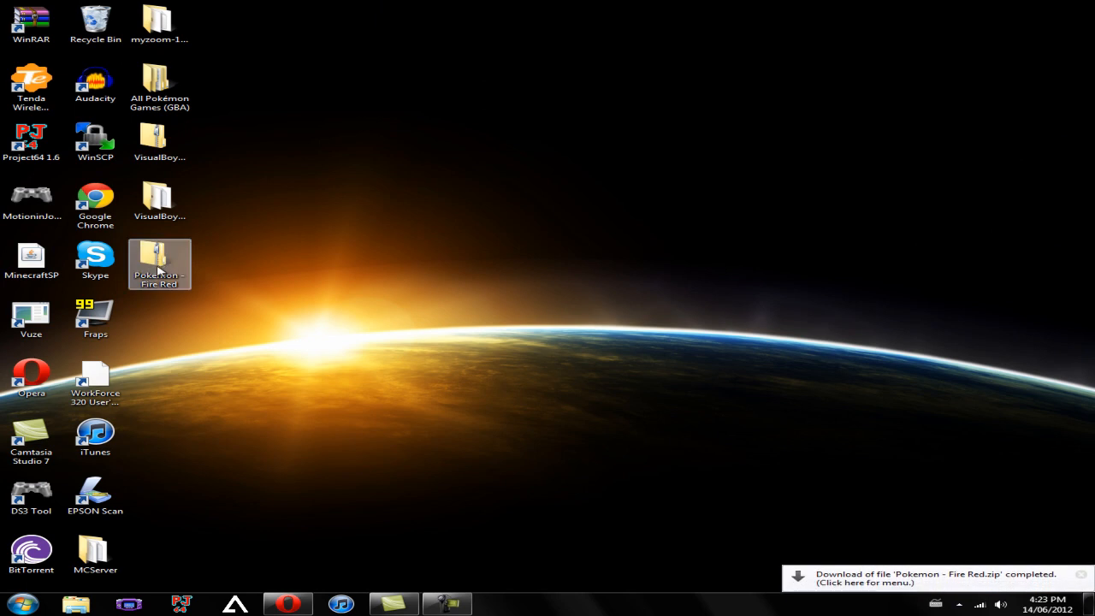
right_click(159, 264)
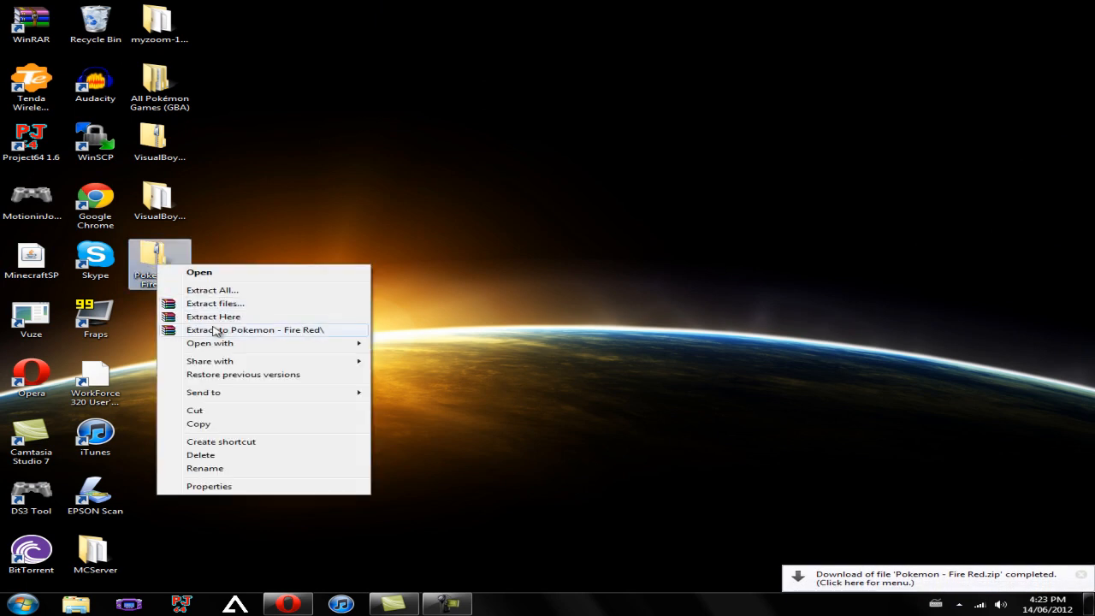
left_click(253, 330)
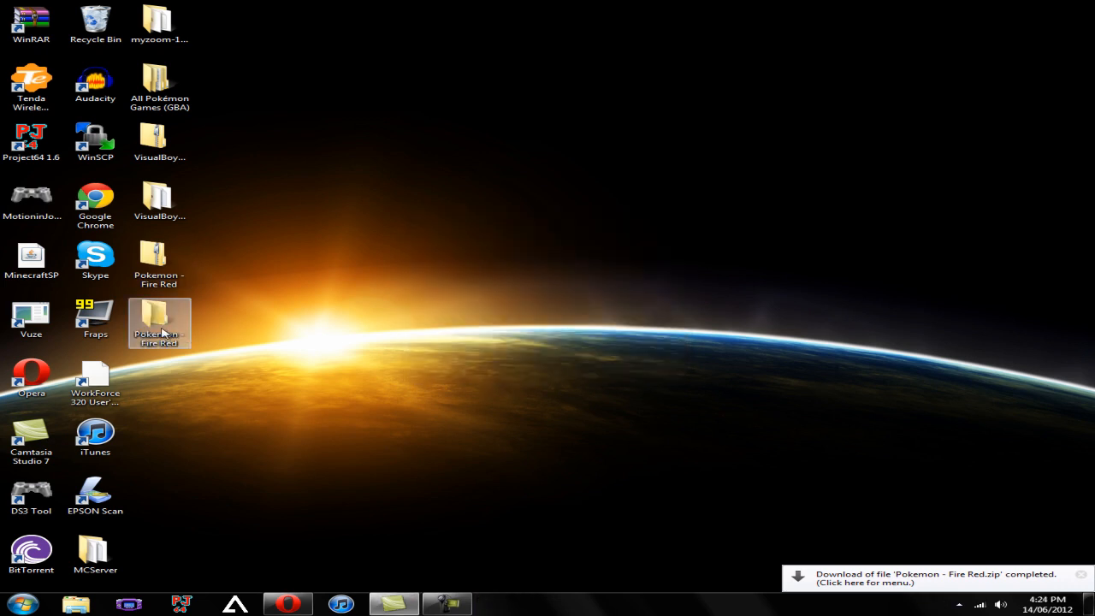
double_click(159, 323)
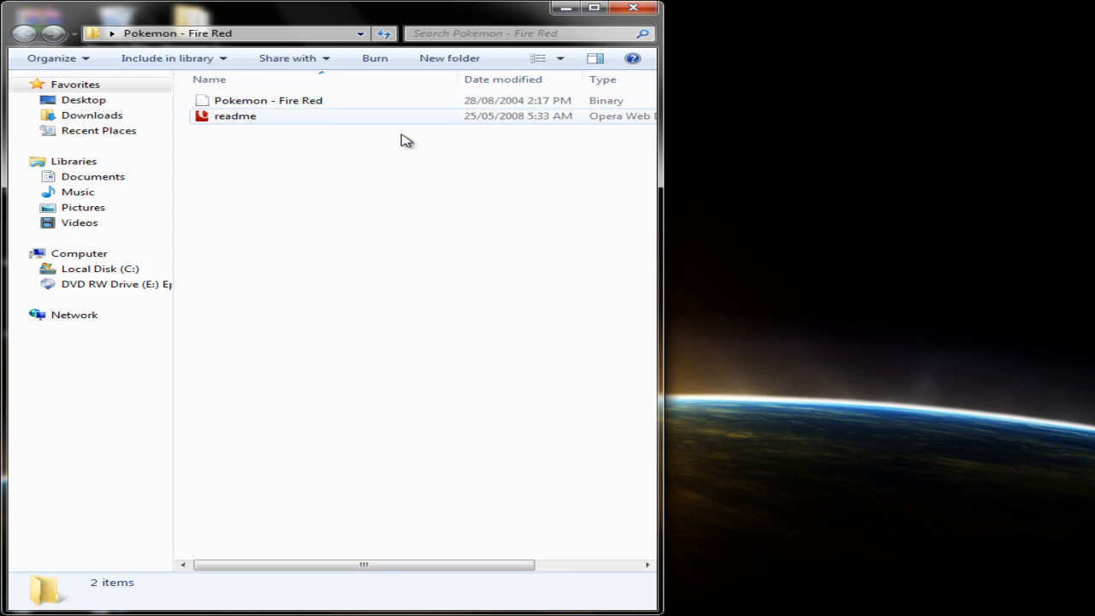
mouse_move(436, 152)
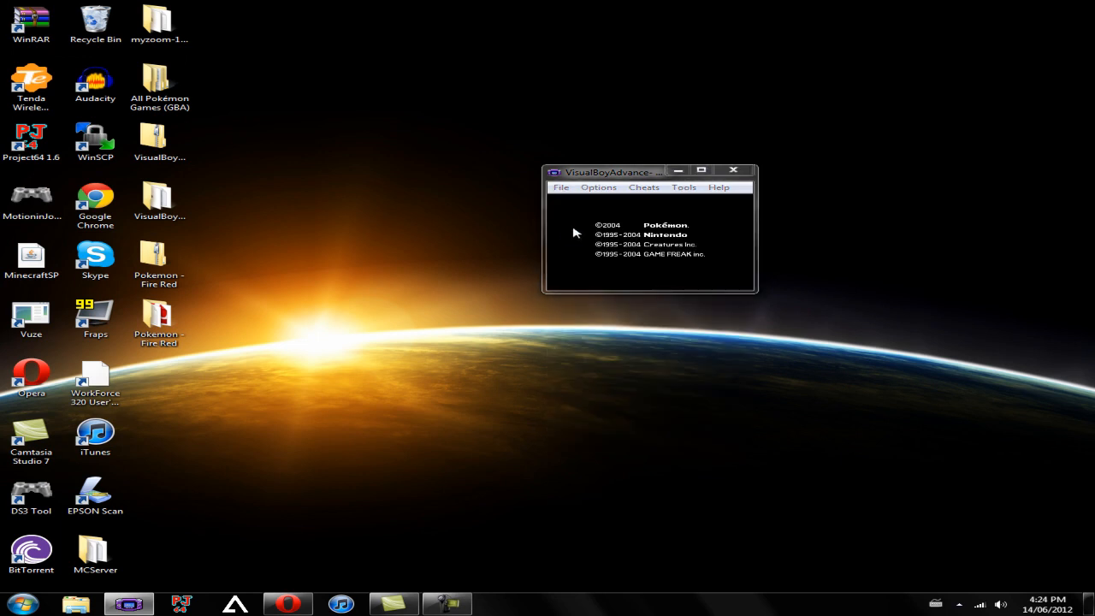
Step: Load the Fire Red ROM from the desktop folder in VisualBoyAdvance, then close the emulator
left_click(561, 186)
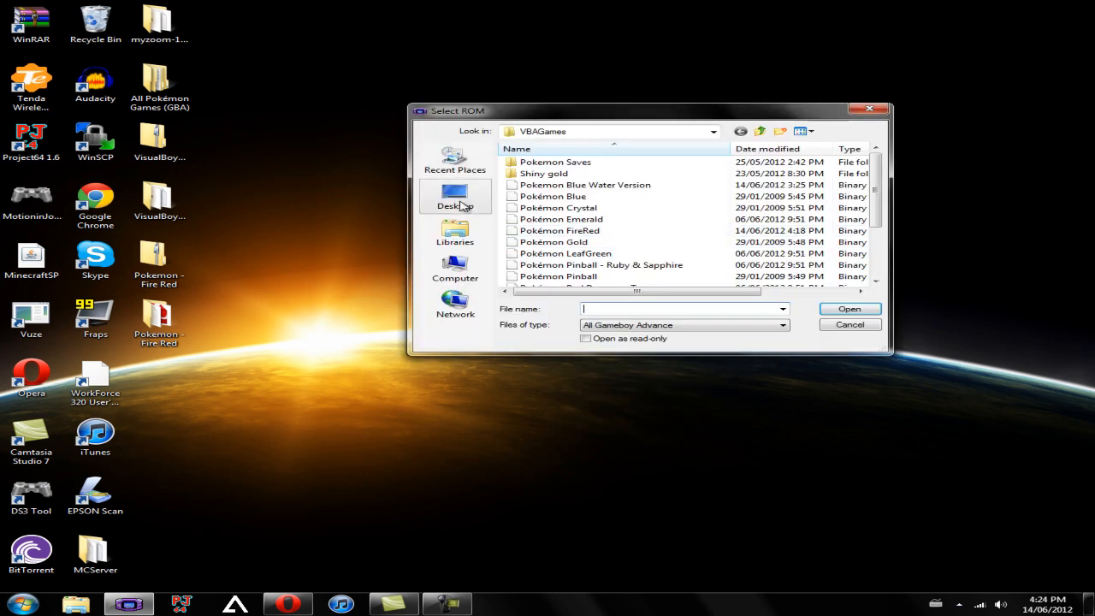
left_click(455, 197)
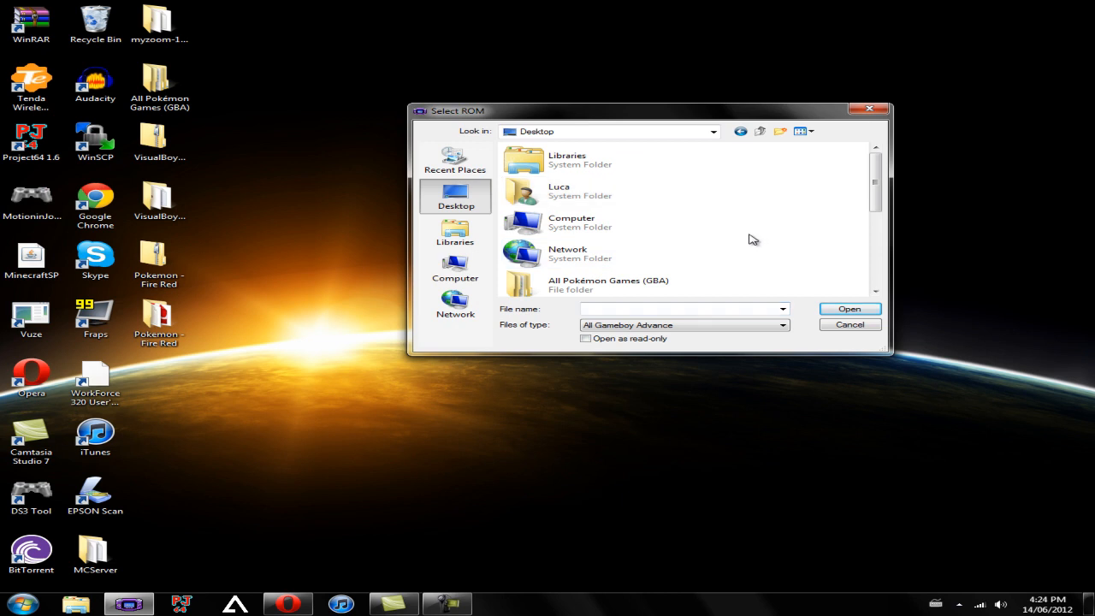
scroll("down", 3)
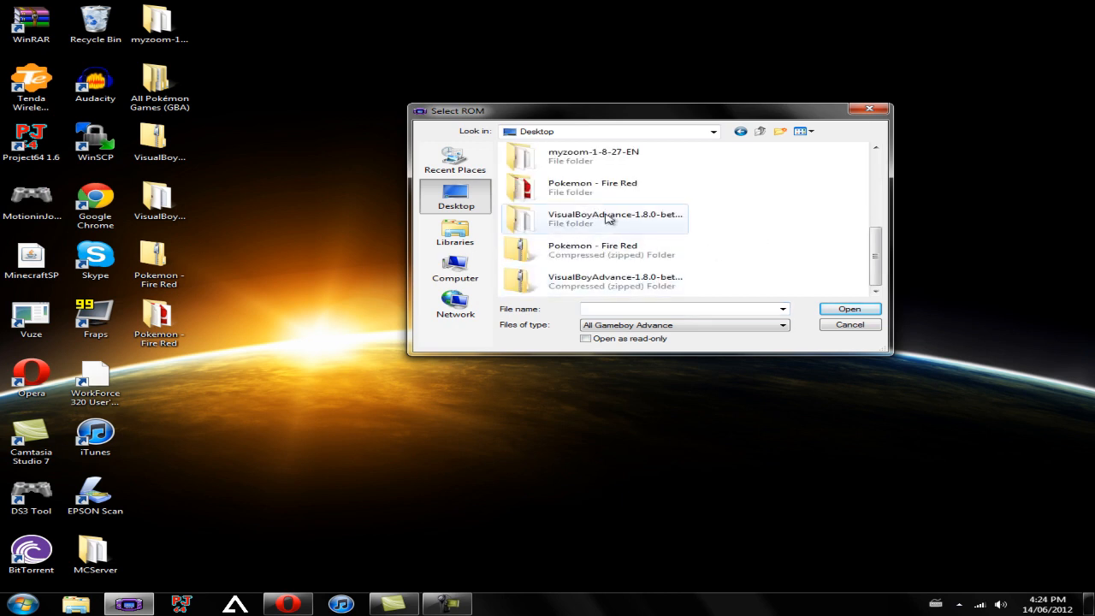
double_click(592, 182)
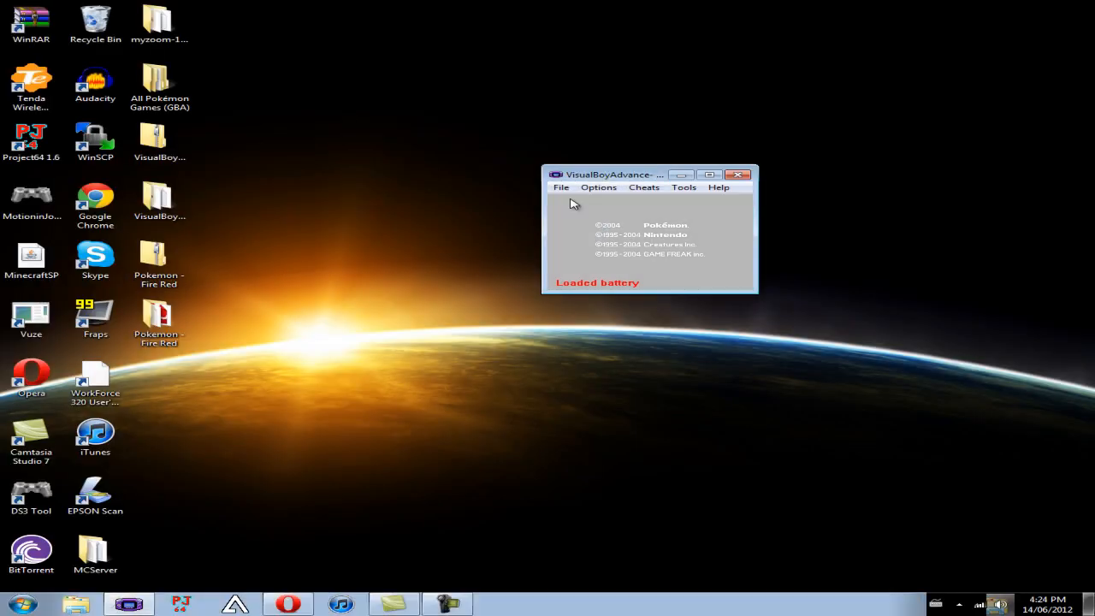
left_click(561, 187)
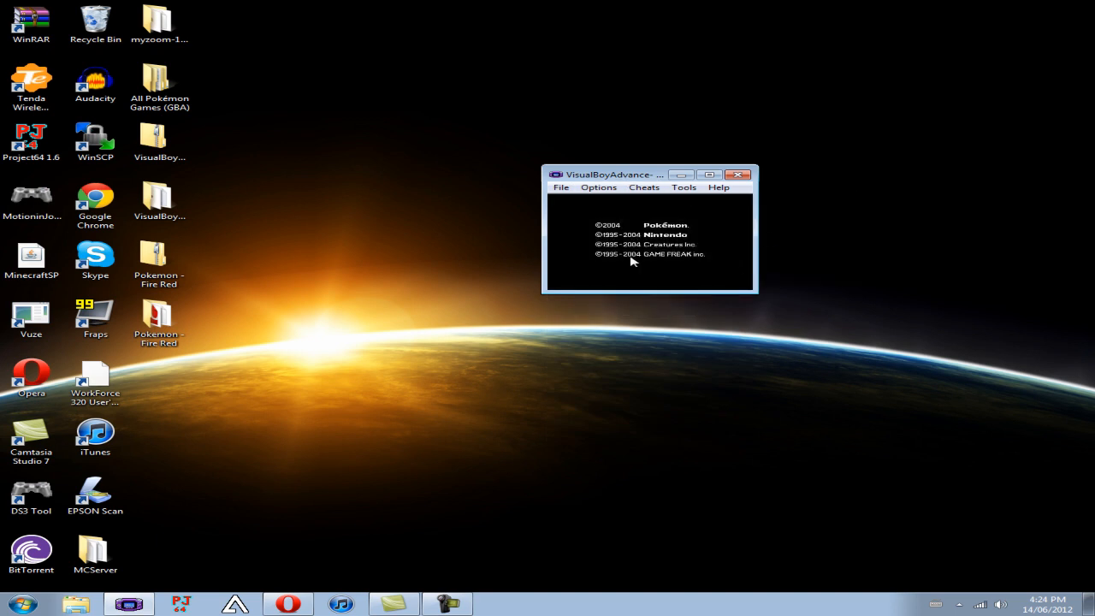
left_click(739, 174)
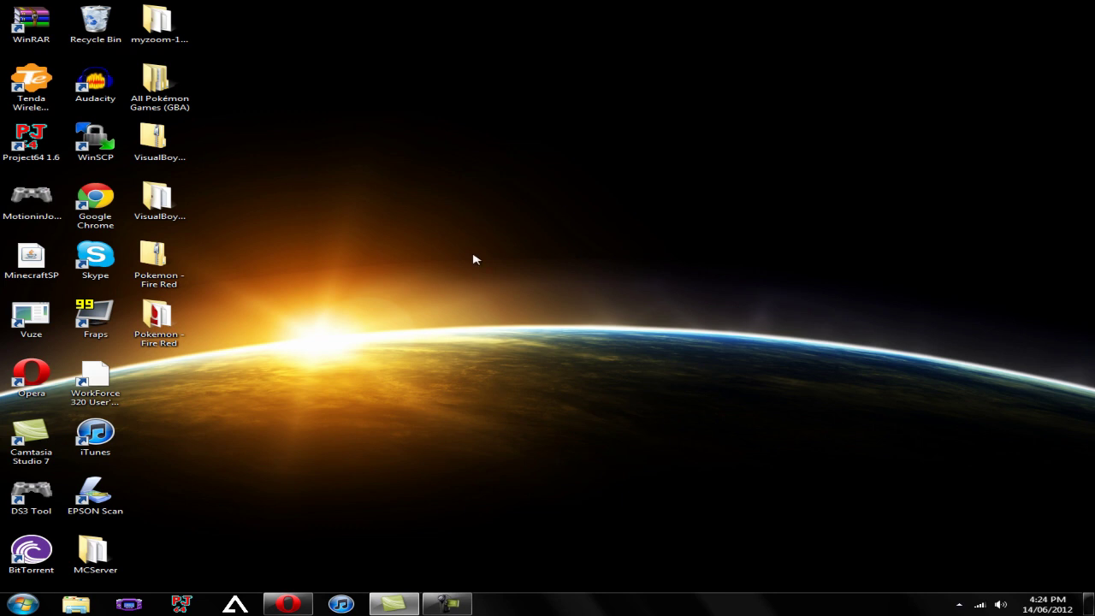
mouse_move(725, 375)
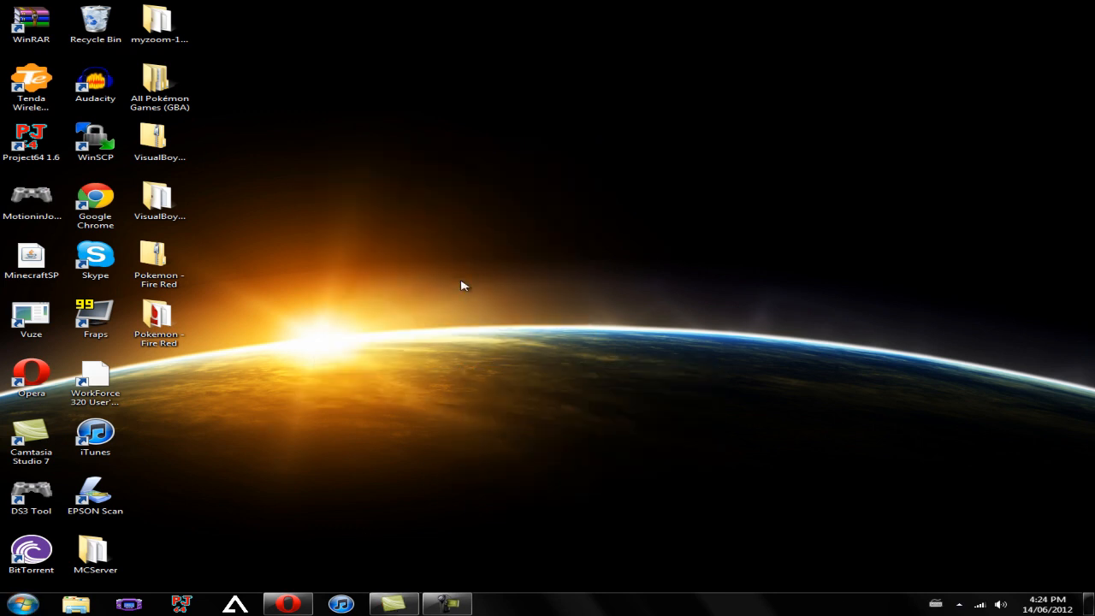
mouse_move(469, 349)
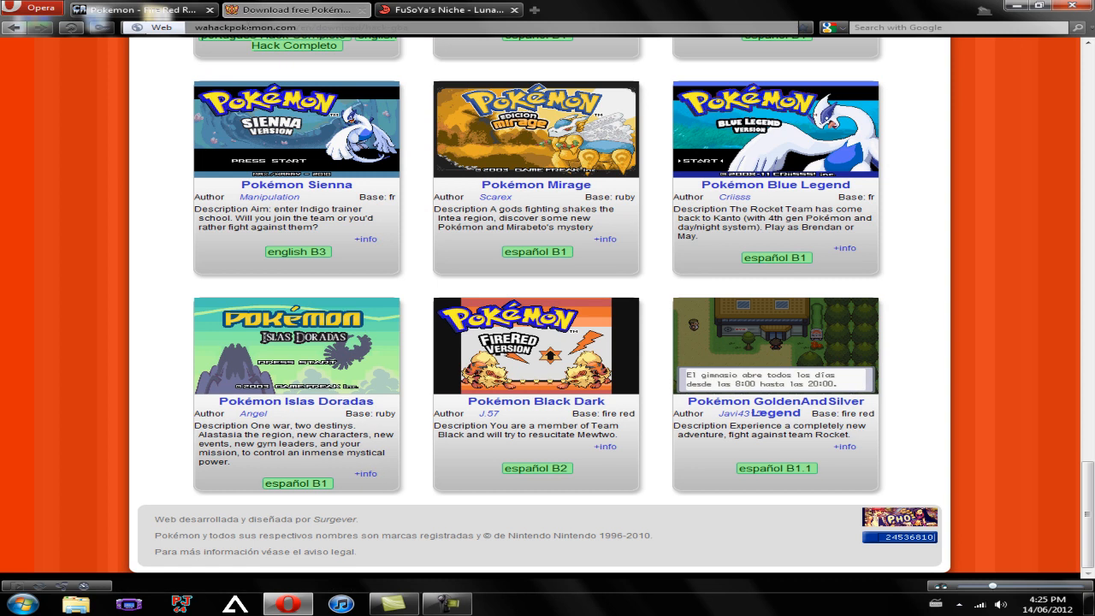
mouse_move(216, 162)
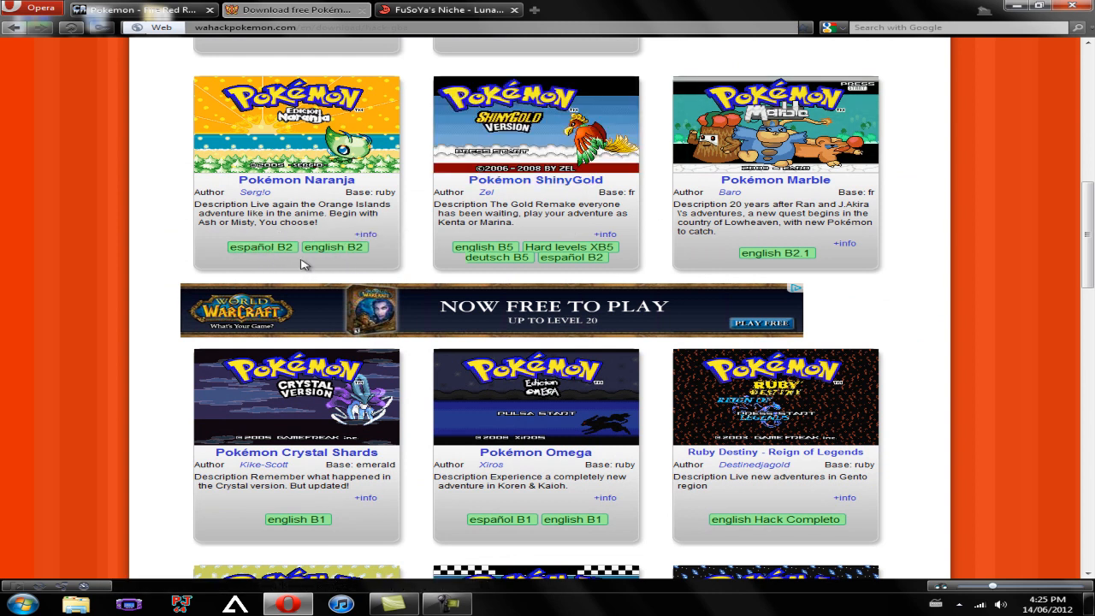
mouse_move(260, 260)
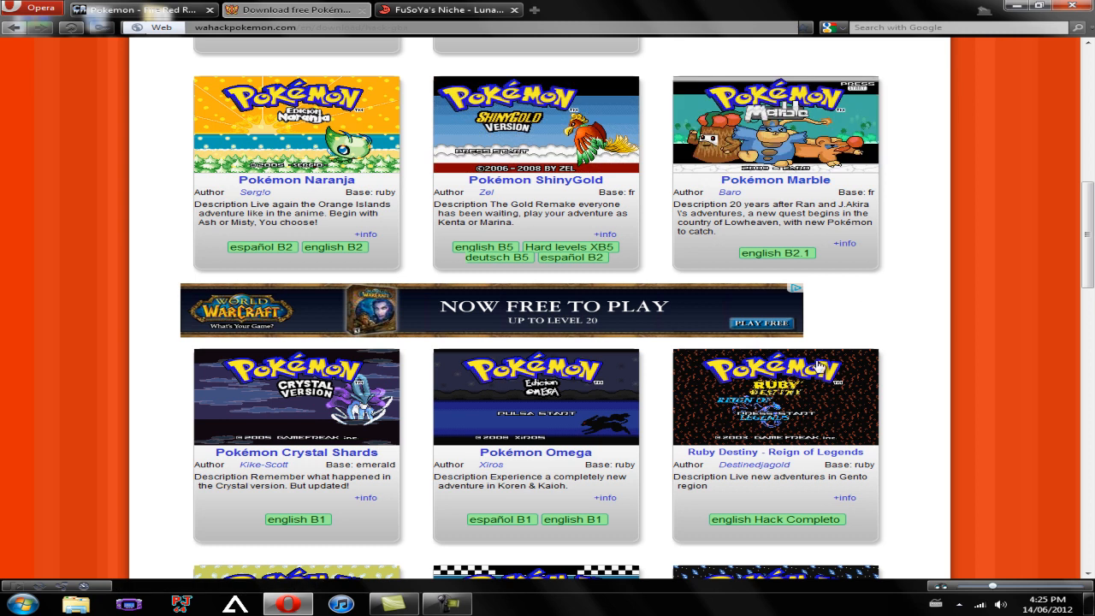
mouse_move(775, 255)
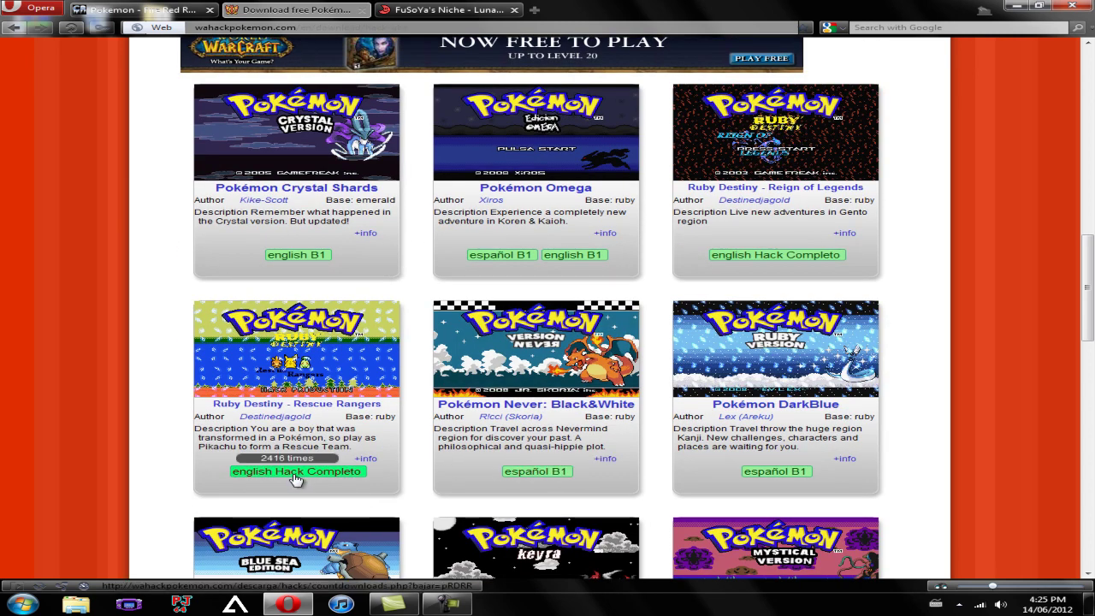
Step: Scroll the hack list to Pokémon Sienna and pick its English B3 download link
scroll("down", 3)
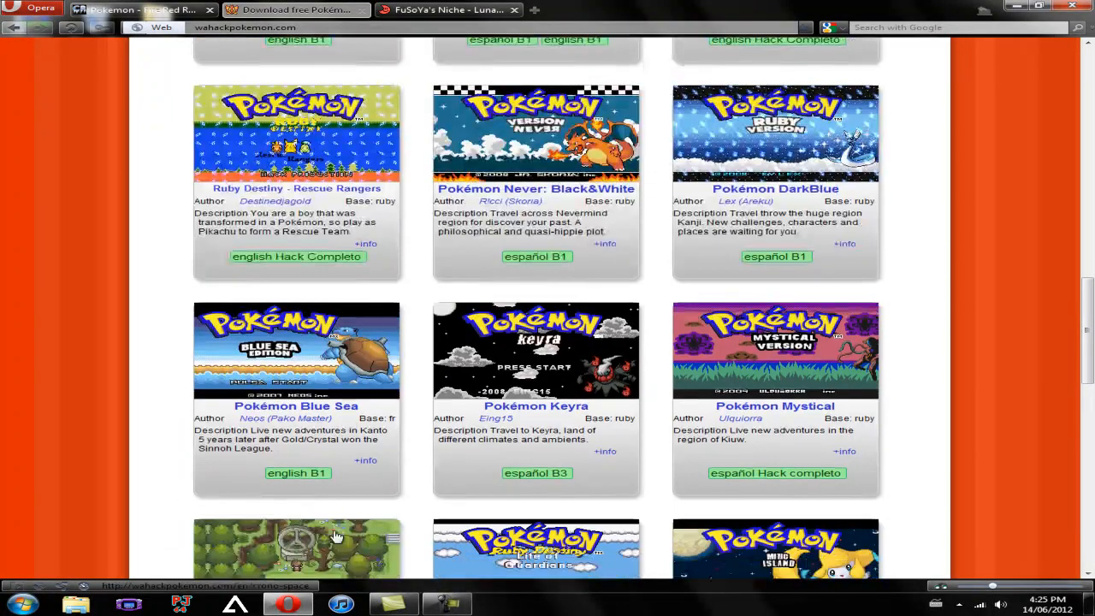
scroll("down", 3)
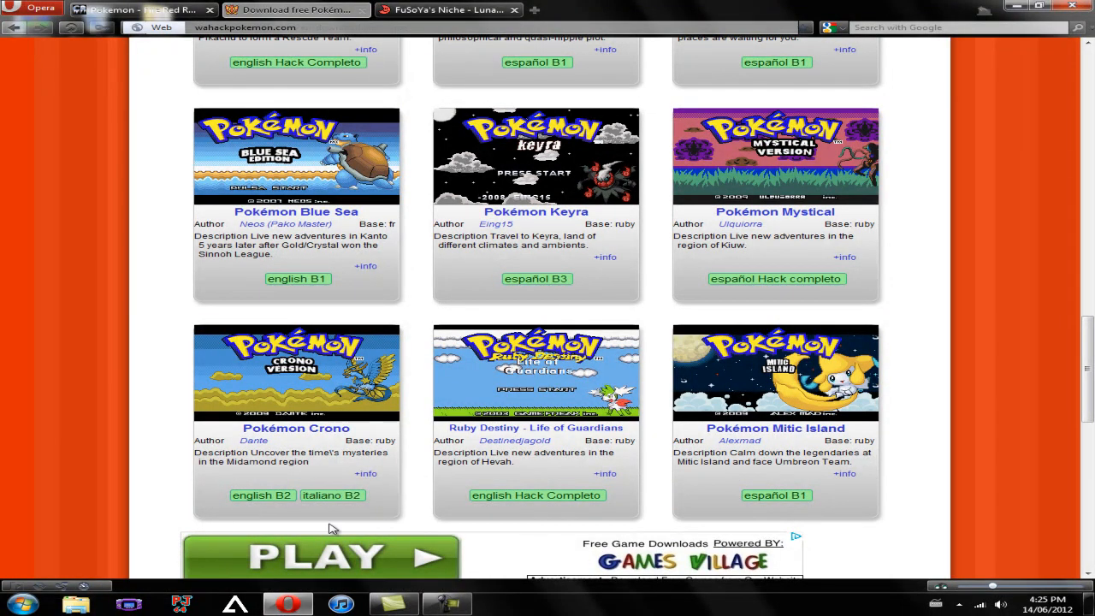
mouse_move(808, 480)
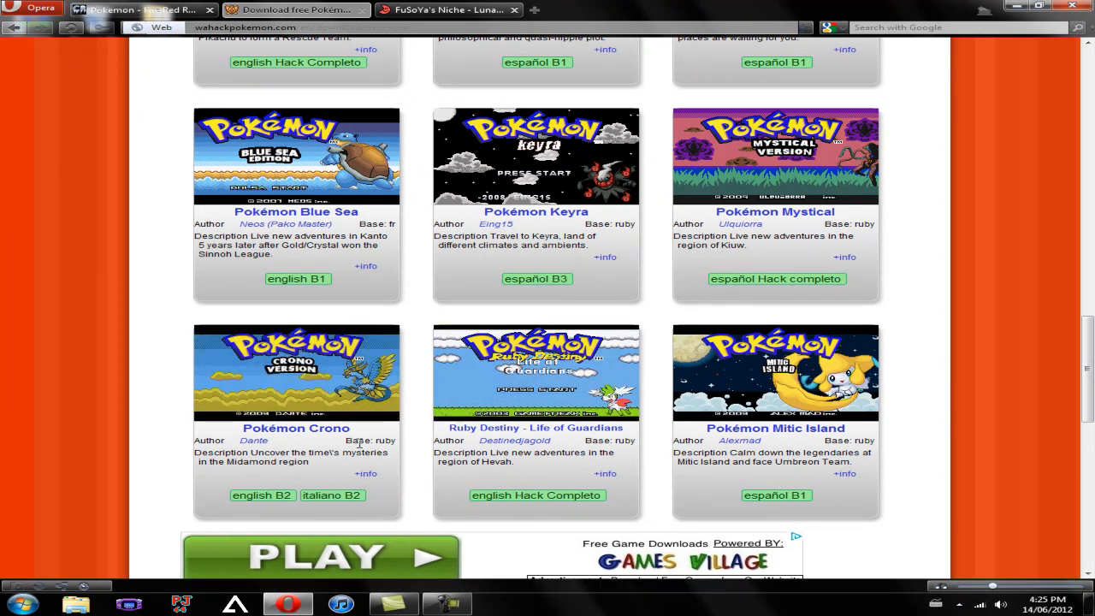
mouse_move(263, 496)
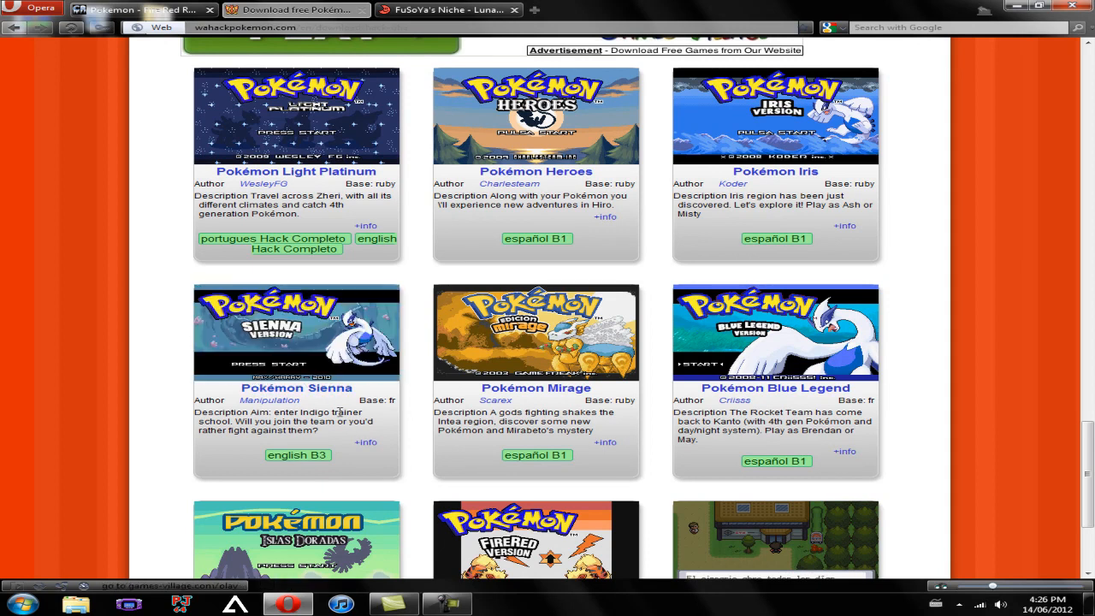
mouse_move(351, 349)
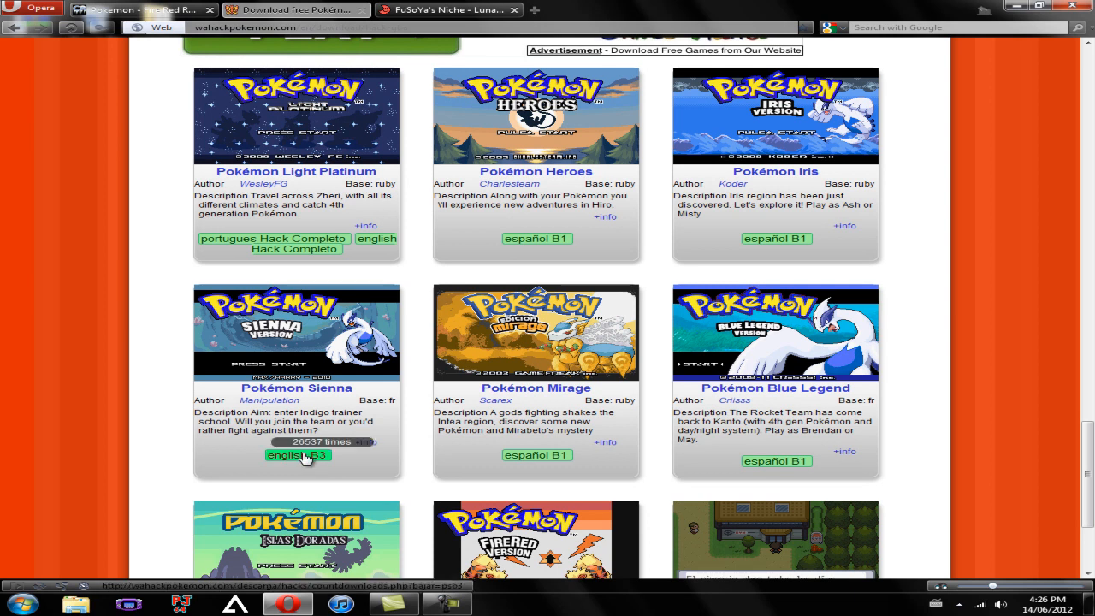
mouse_move(324, 464)
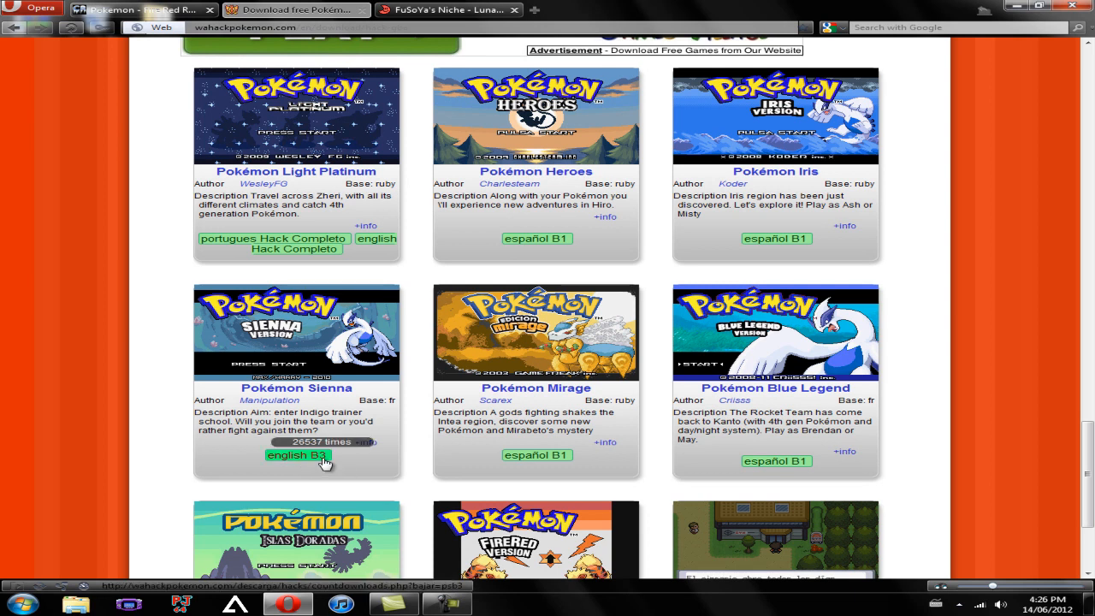
mouse_move(318, 460)
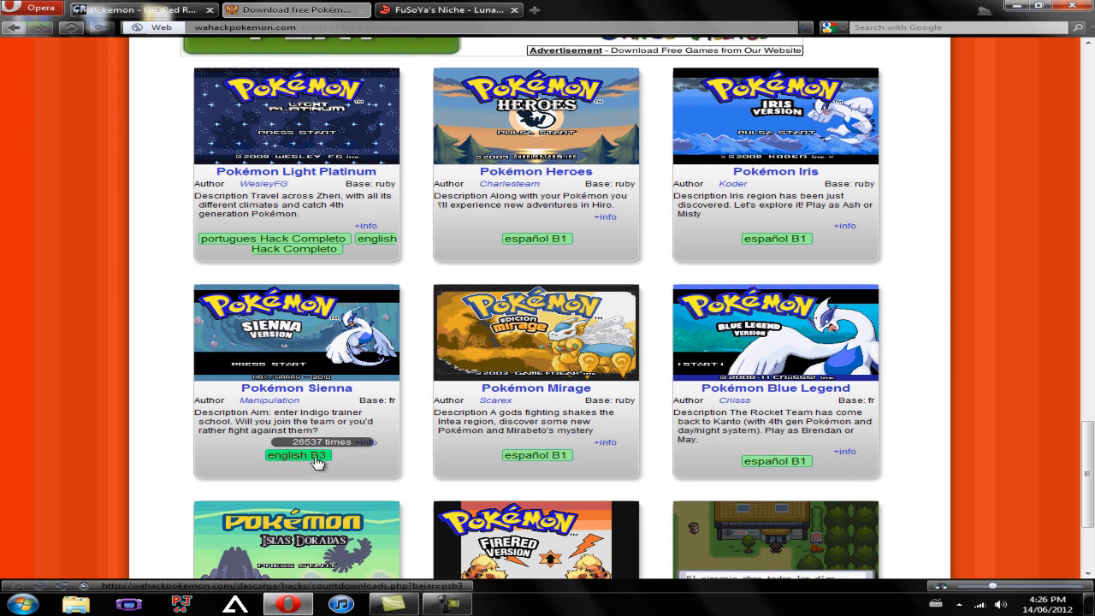
left_click(298, 455)
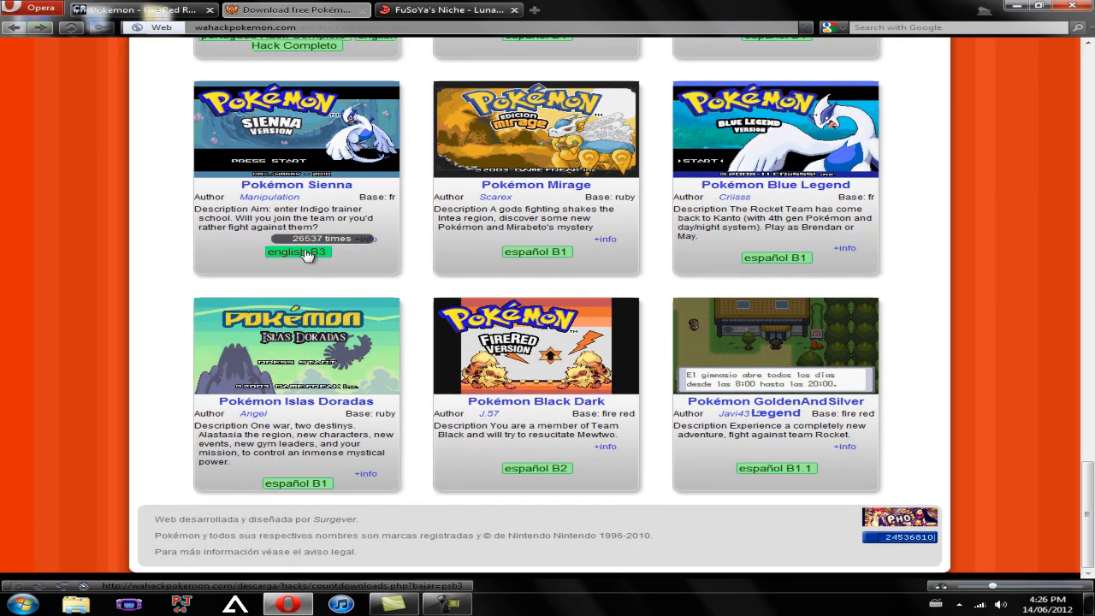
Step: Download the Pokémon Sienna English archive psb3.zip and save it
left_click(298, 251)
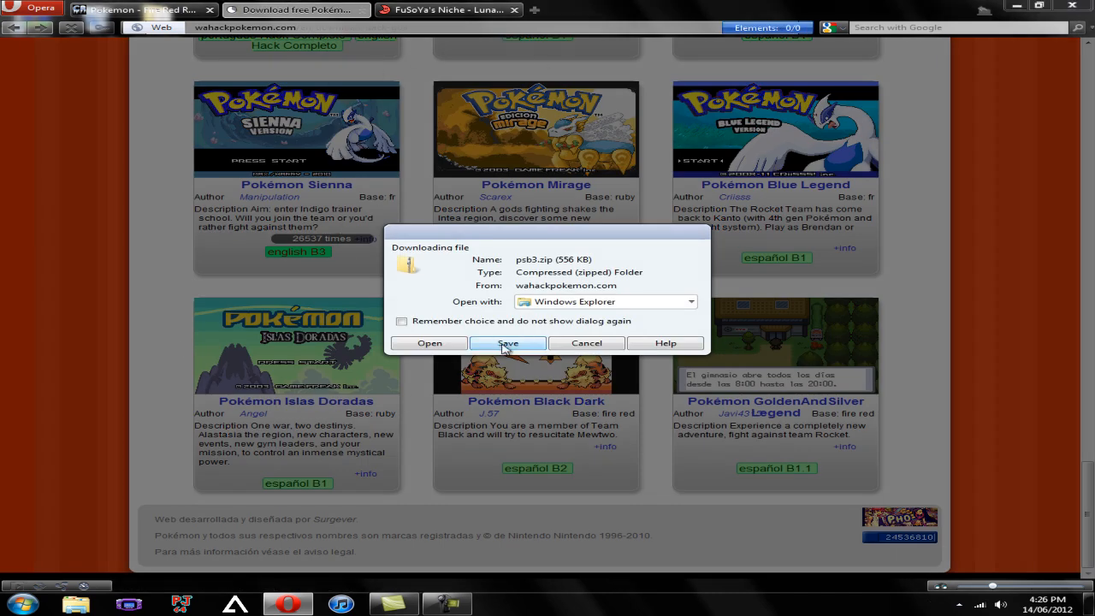
left_click(508, 342)
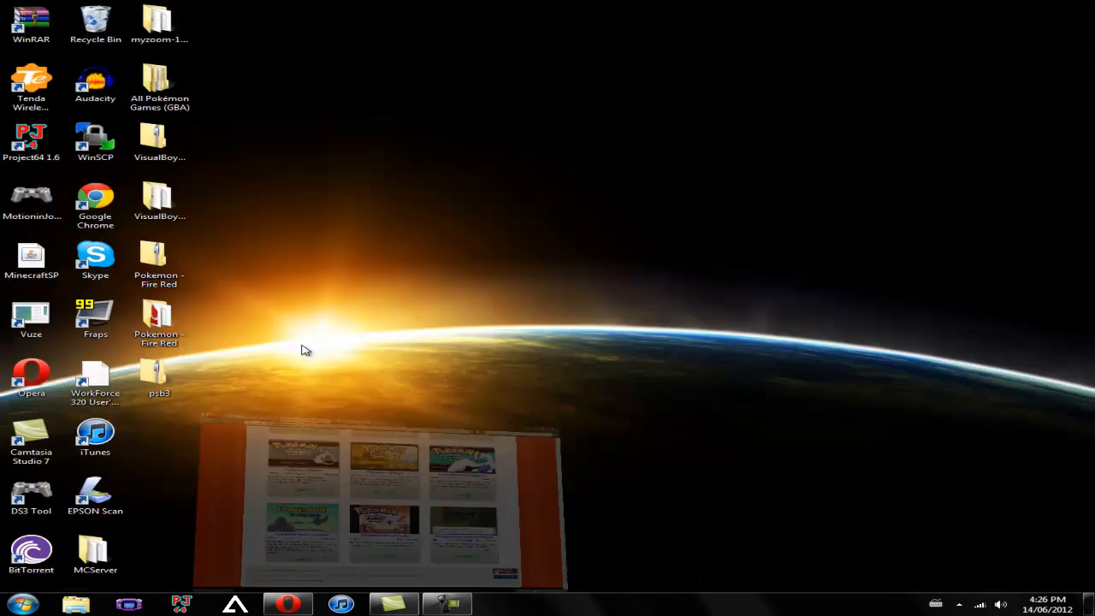
Step: Extract psb3.zip, open the psb3 folder with the Sienna Beta 3 IPS patch, and dismiss the file type error
right_click(157, 373)
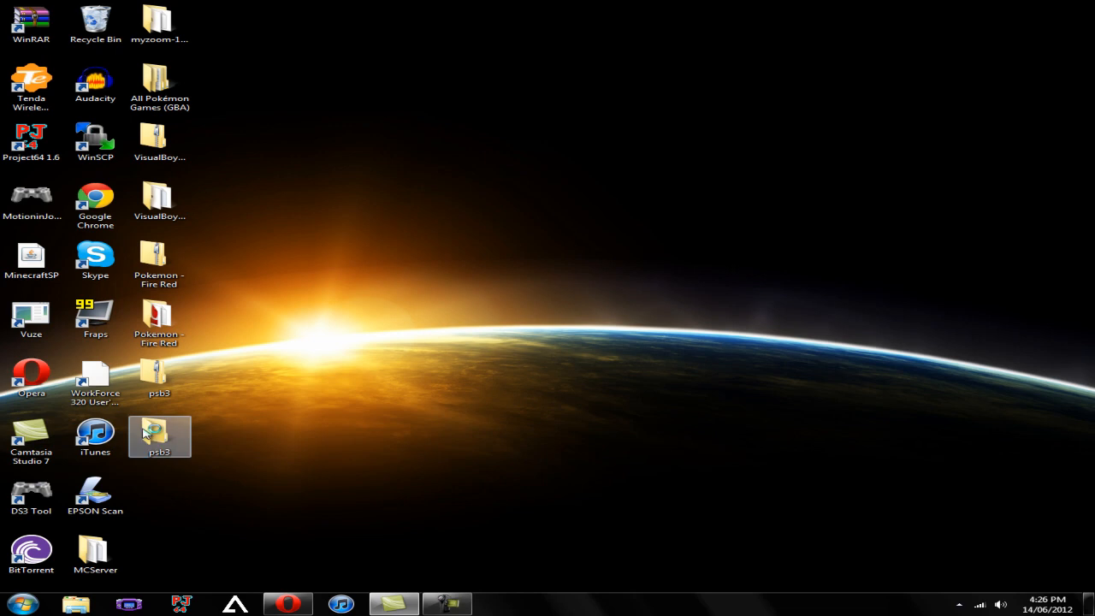
double_click(159, 436)
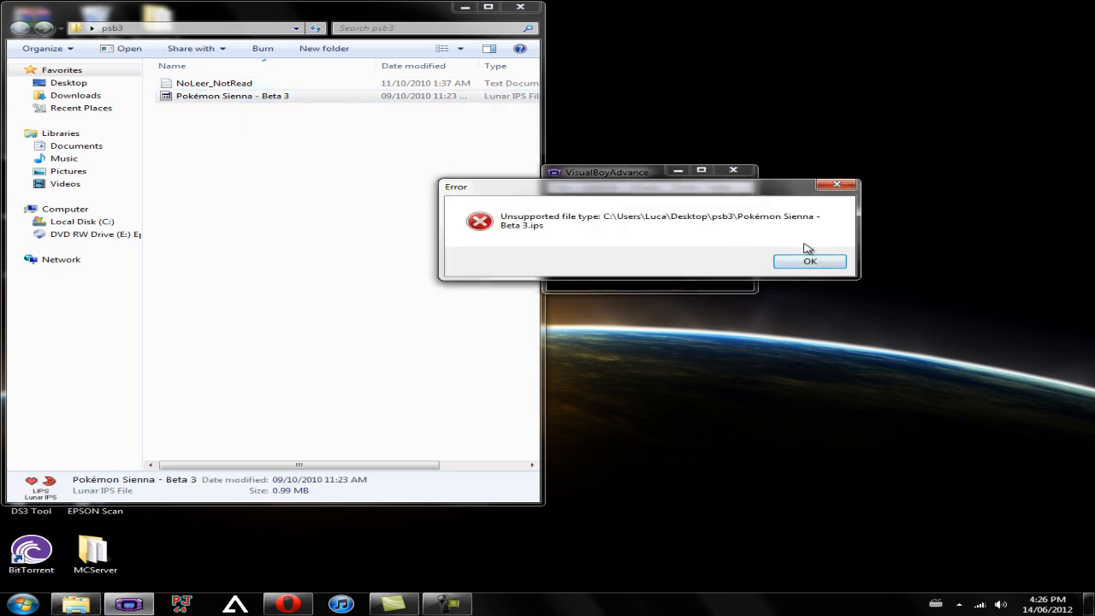
left_click(809, 260)
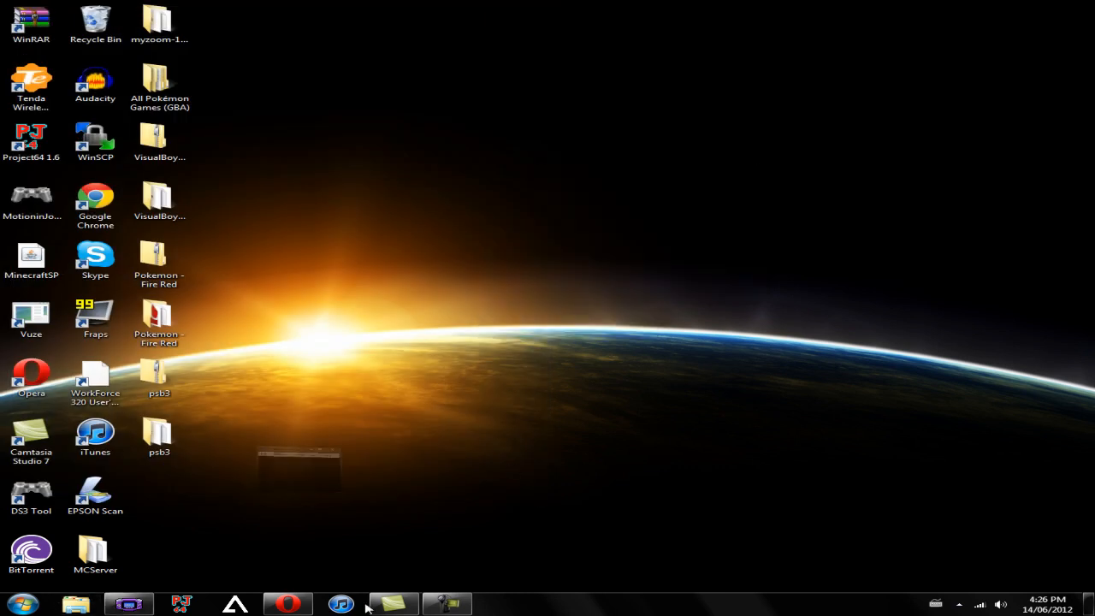
left_click(295, 603)
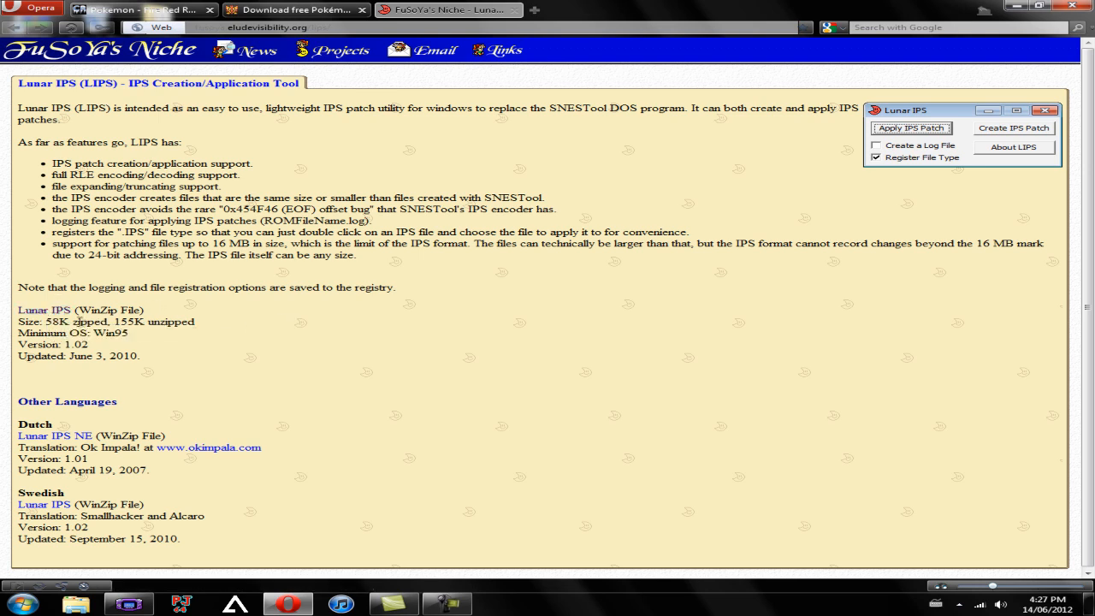
Step: Download the Lunar IPS archive lips102.zip from FuSoYa's Niche and save it to the desktop
left_click(44, 310)
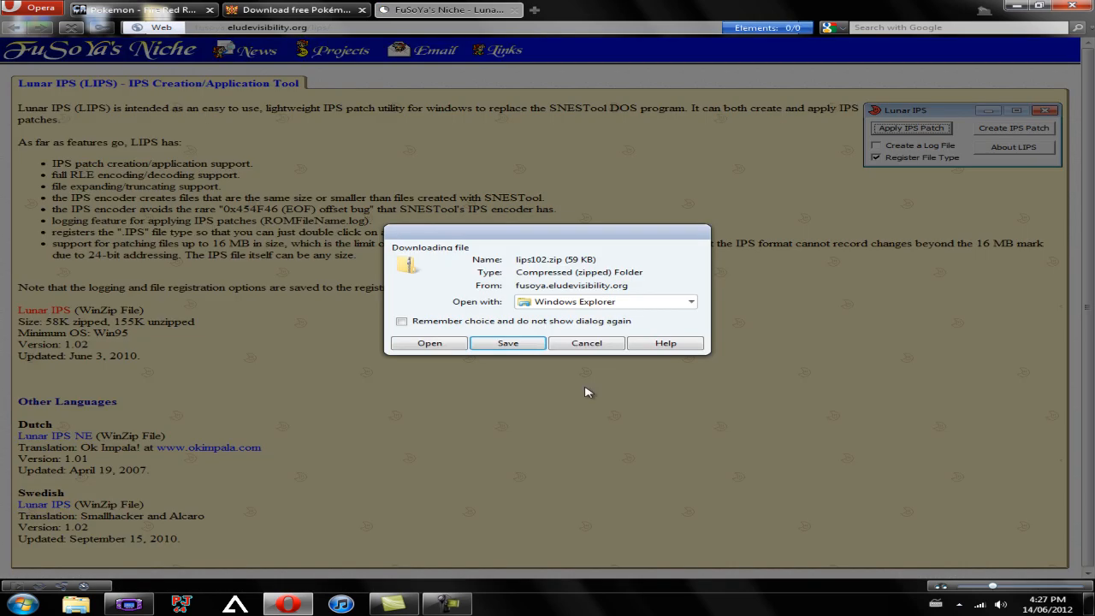
left_click(507, 342)
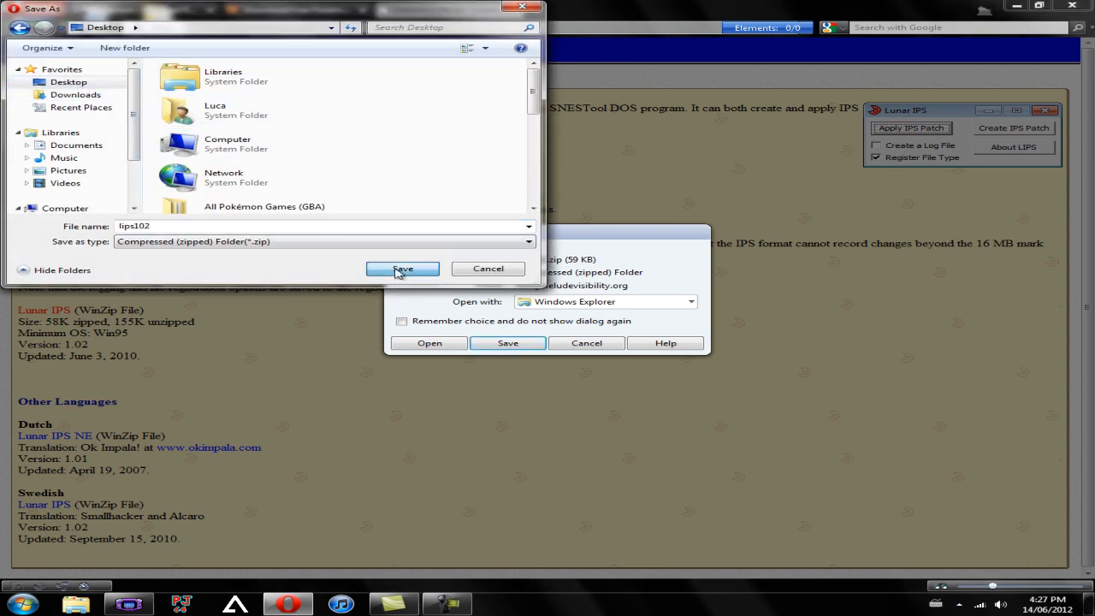
left_click(401, 267)
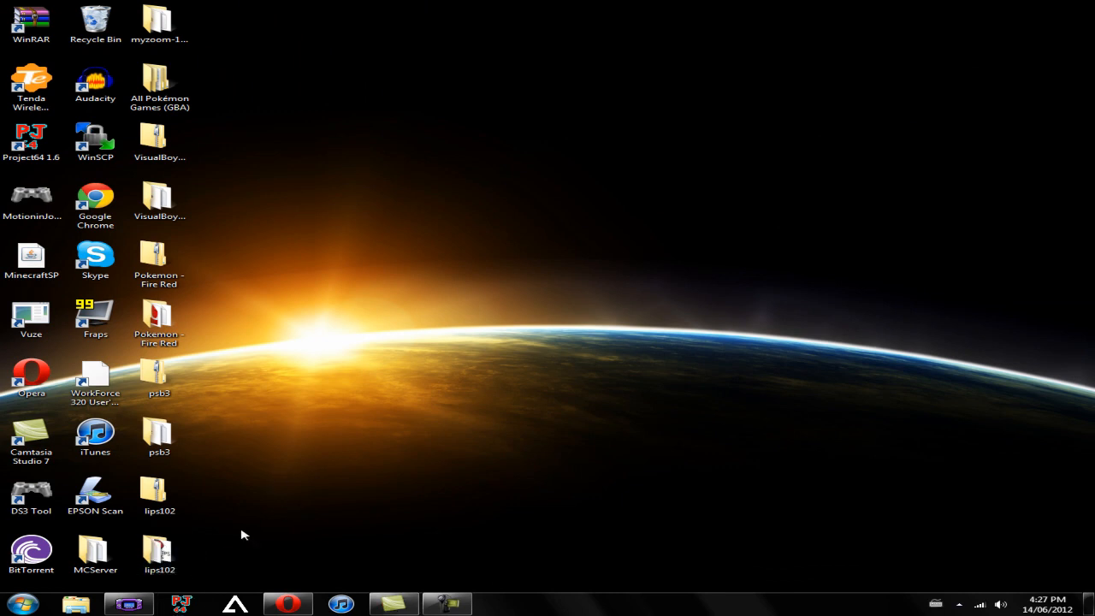
Step: Launch the Lunar IPS utility from the extracted lips102 folder on the desktop
double_click(159, 493)
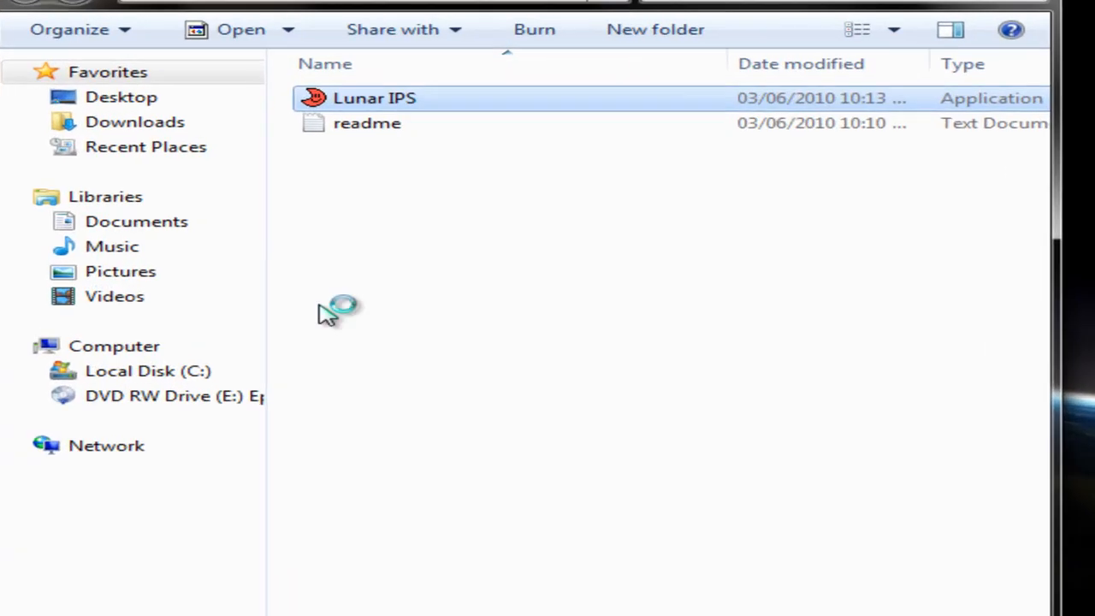
double_click(370, 98)
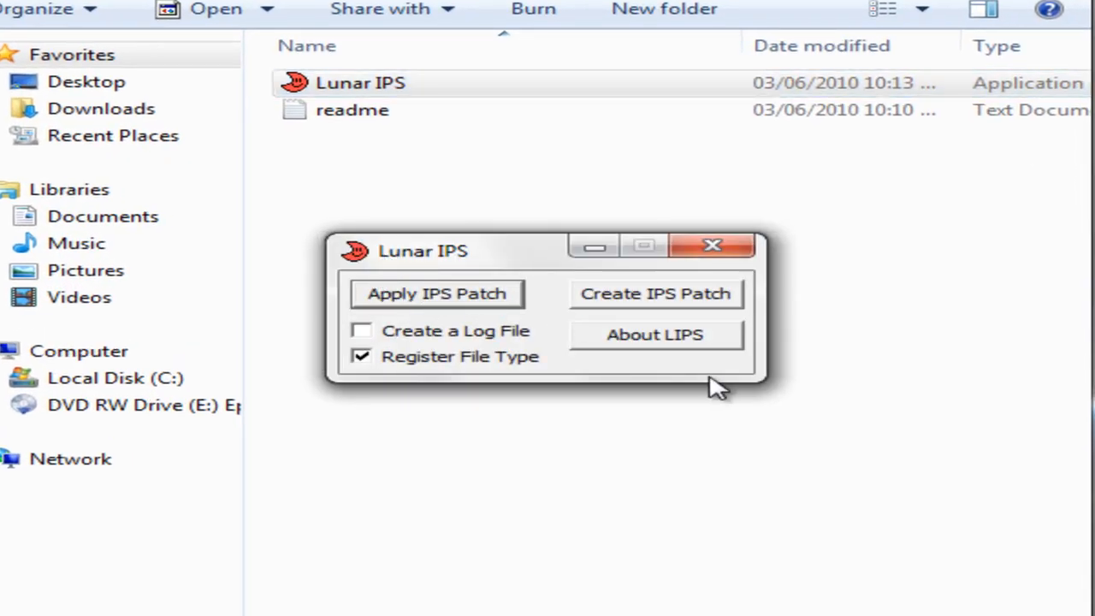
mouse_move(625, 309)
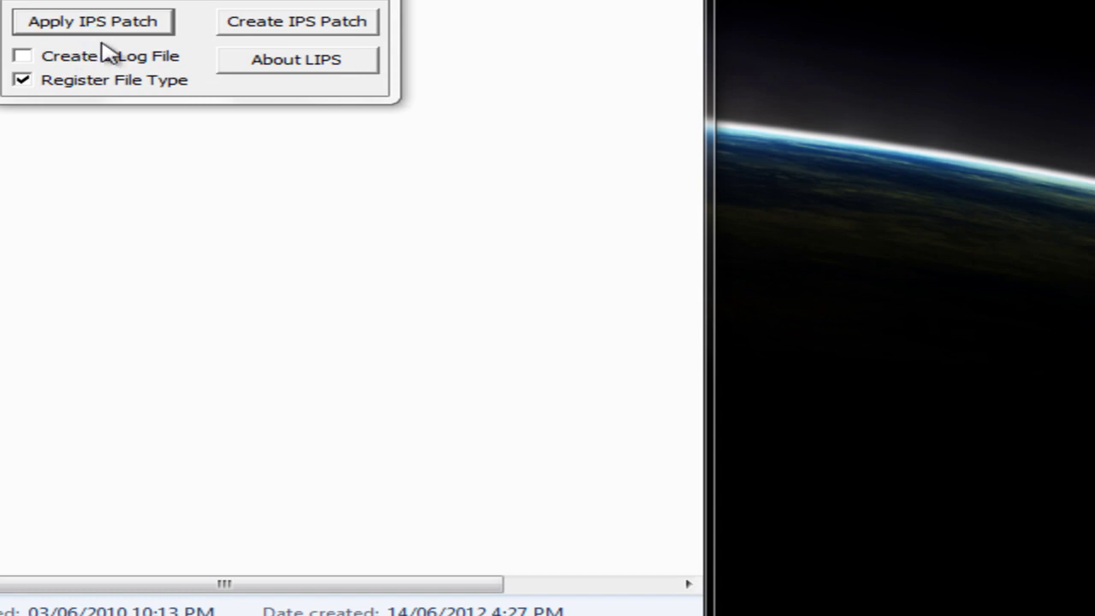
Step: Start Apply IPS Patch and choose Pokémon Sienna - Beta 3 from the psb3 desktop folder
left_click(96, 21)
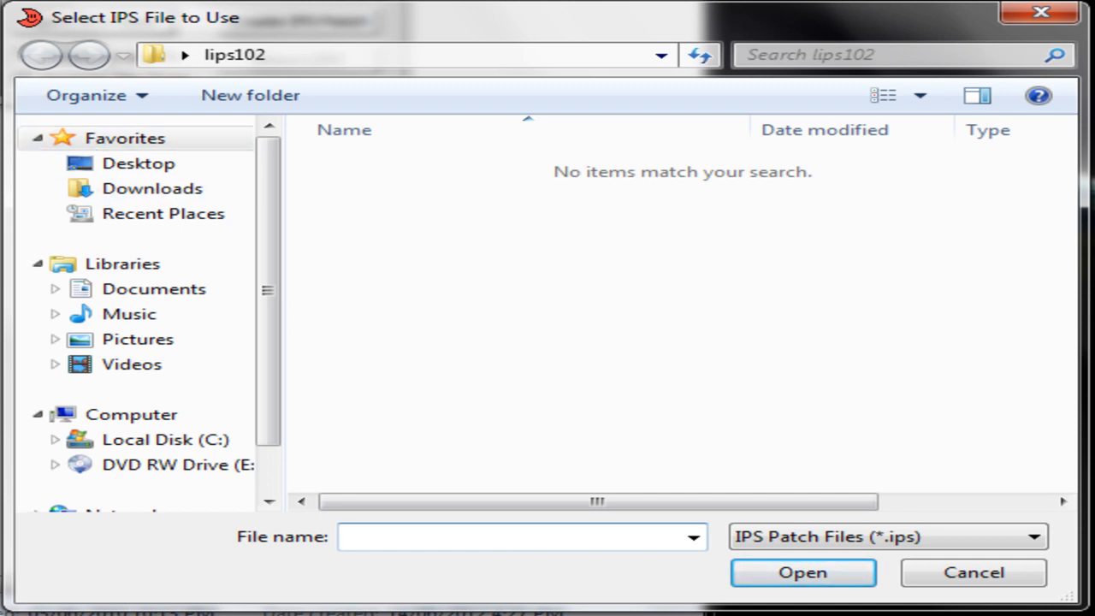
left_click(136, 163)
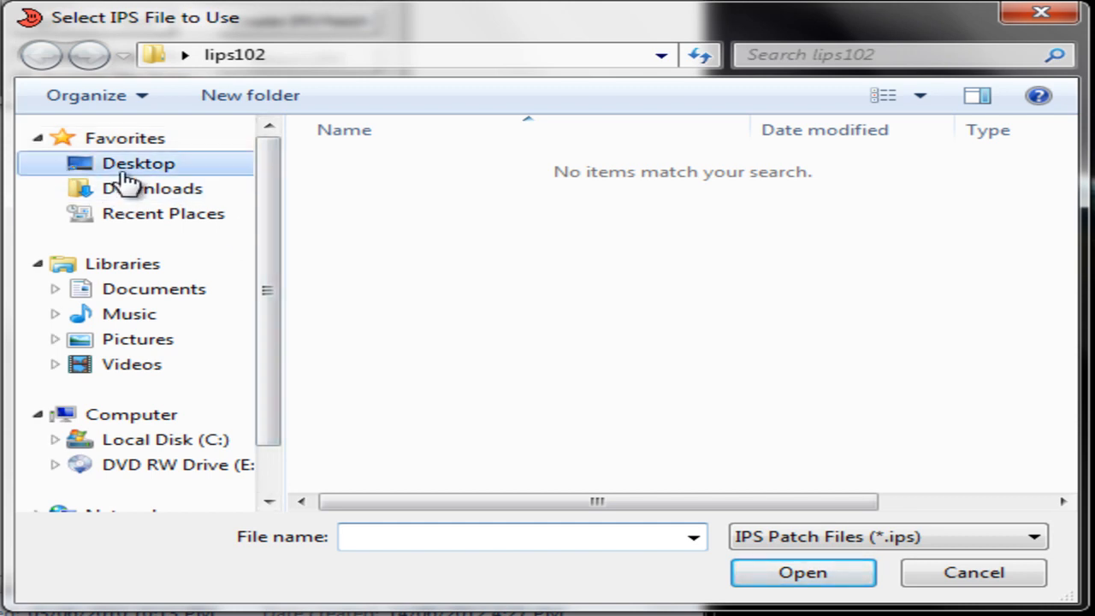
left_click(137, 163)
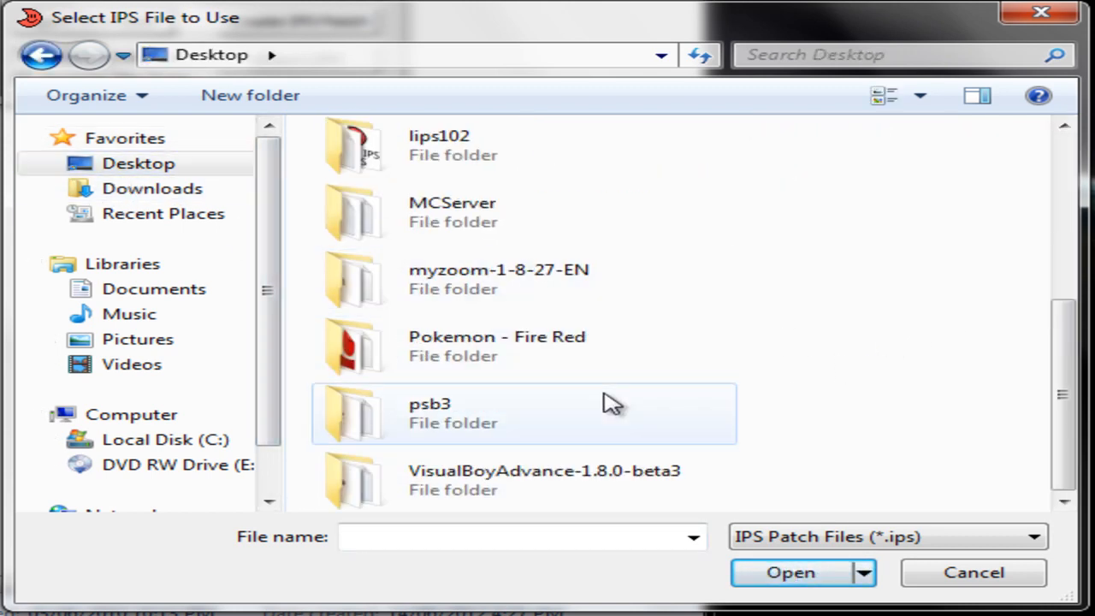
double_click(427, 413)
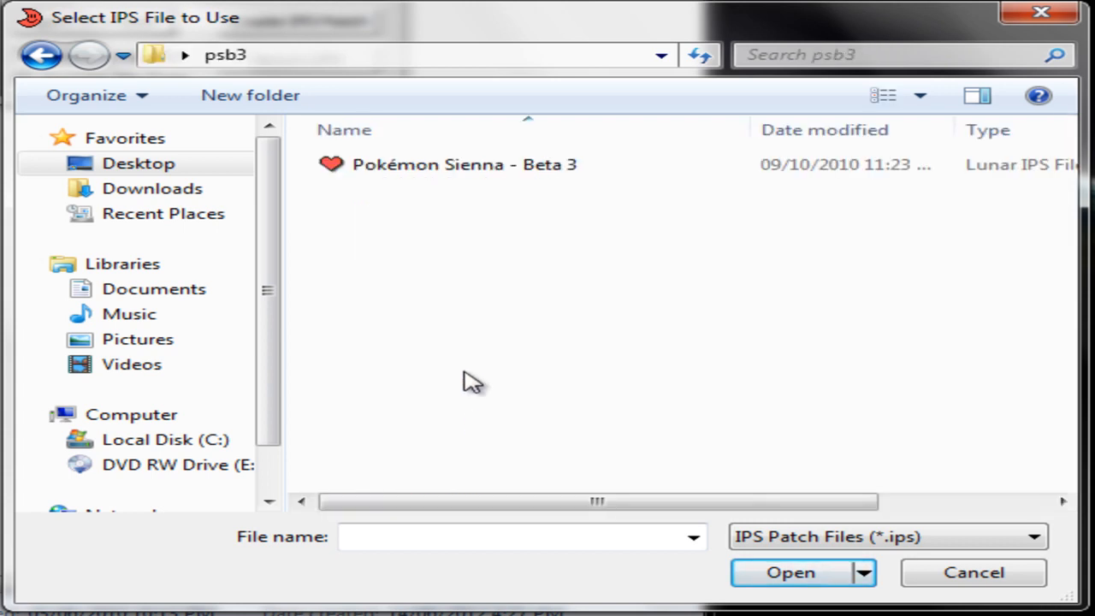
mouse_move(419, 169)
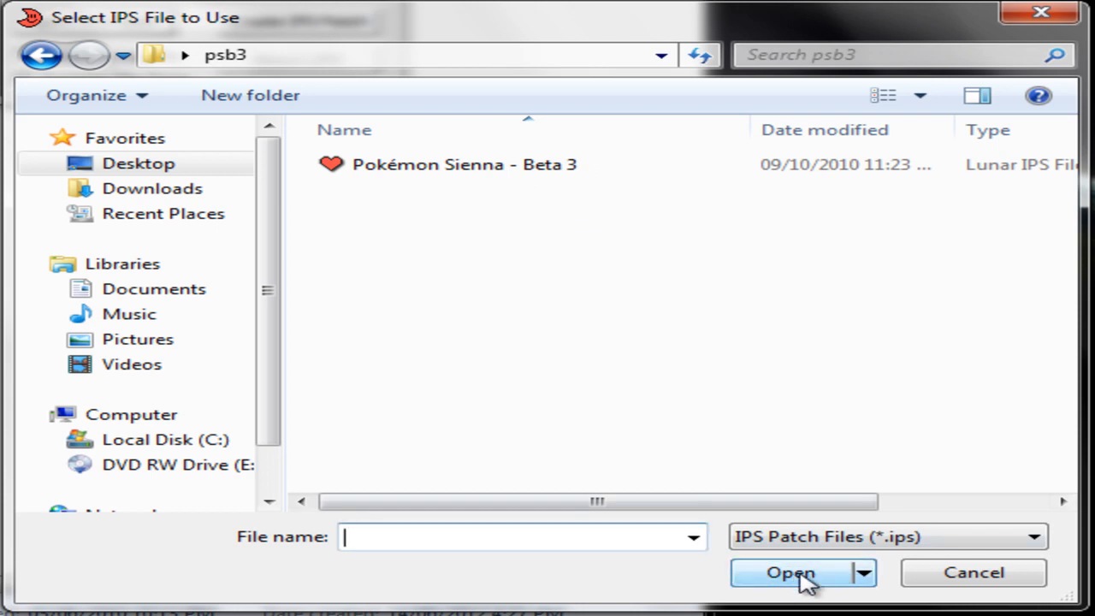
mouse_move(783, 585)
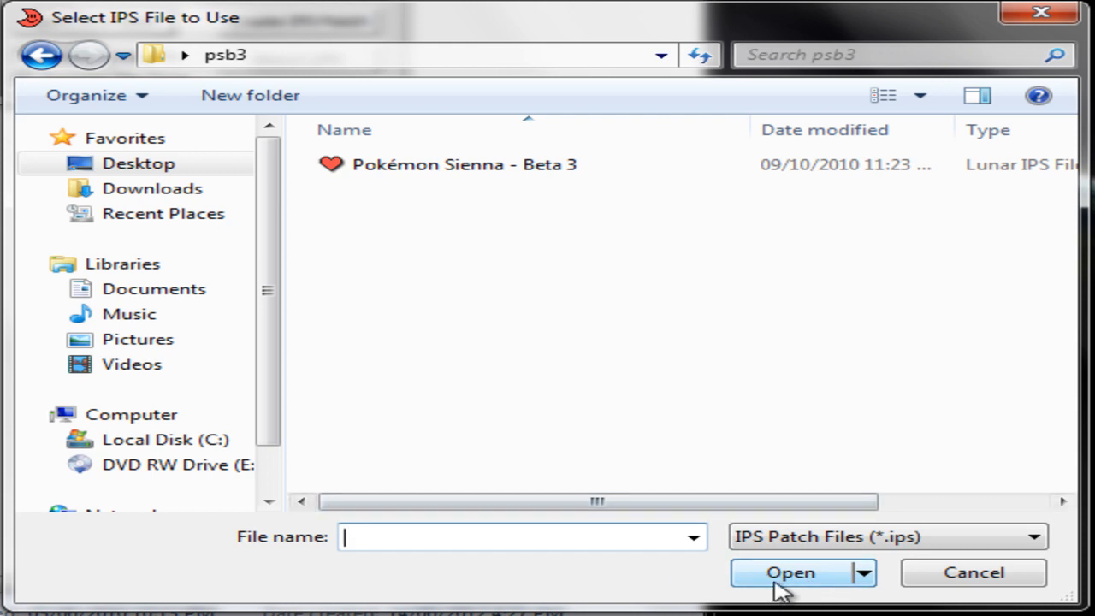
mouse_move(847, 548)
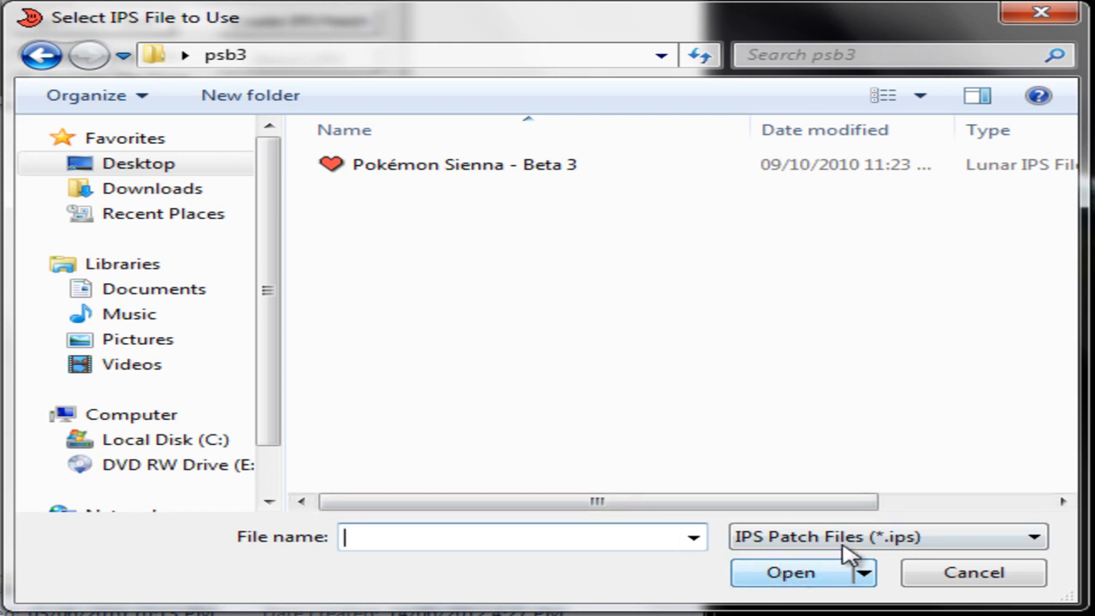
mouse_move(453, 214)
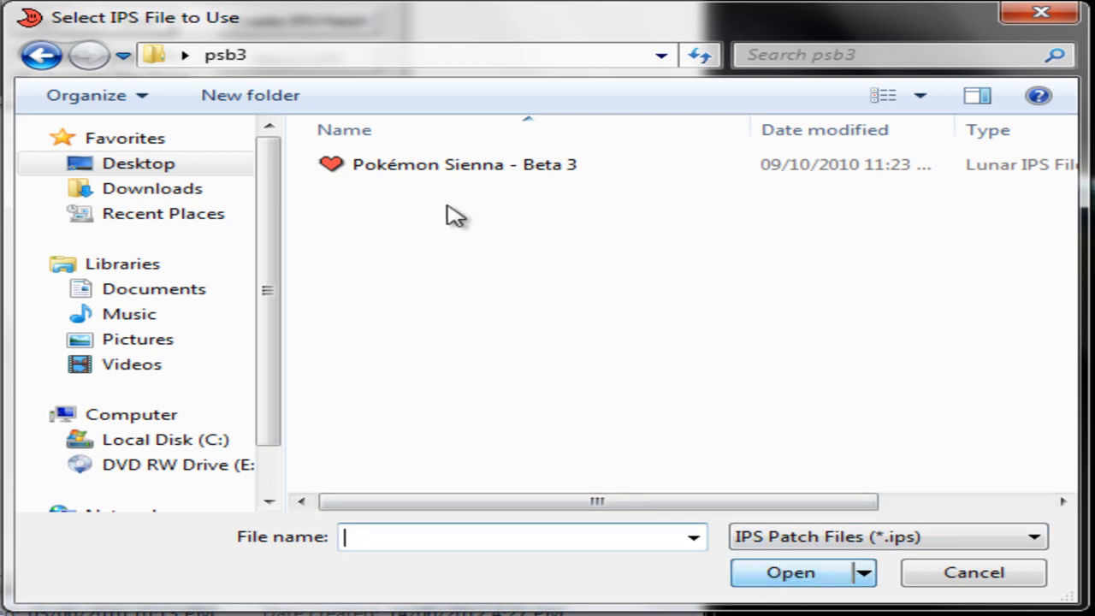
left_click(460, 164)
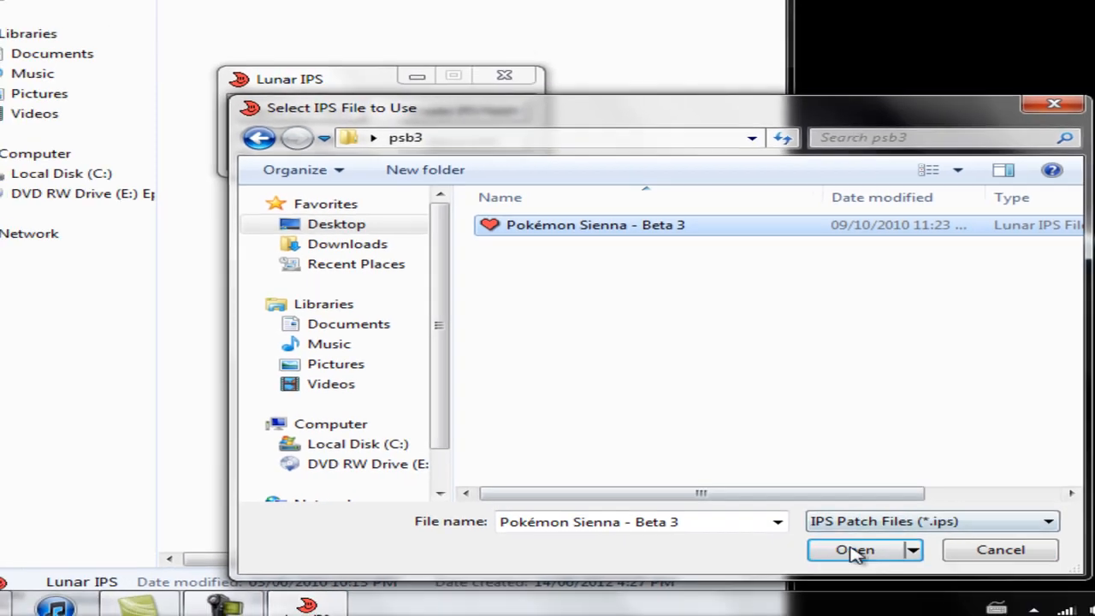
Step: Confirm the Sienna patch, then browse the wahackpokemon hack list up to Crono and Mitic Island
left_click(855, 549)
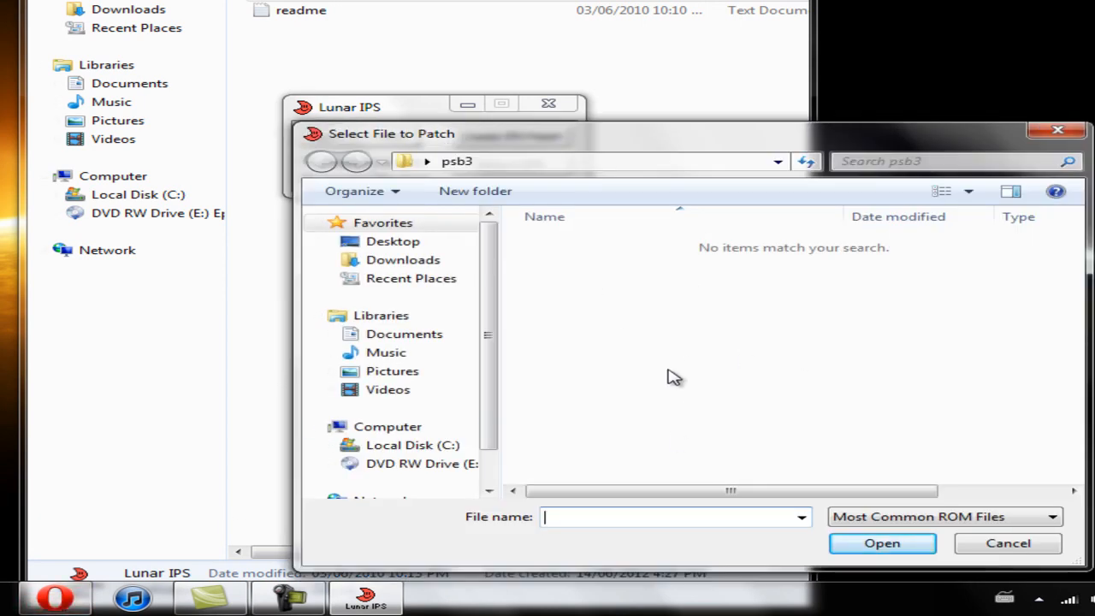
mouse_move(557, 445)
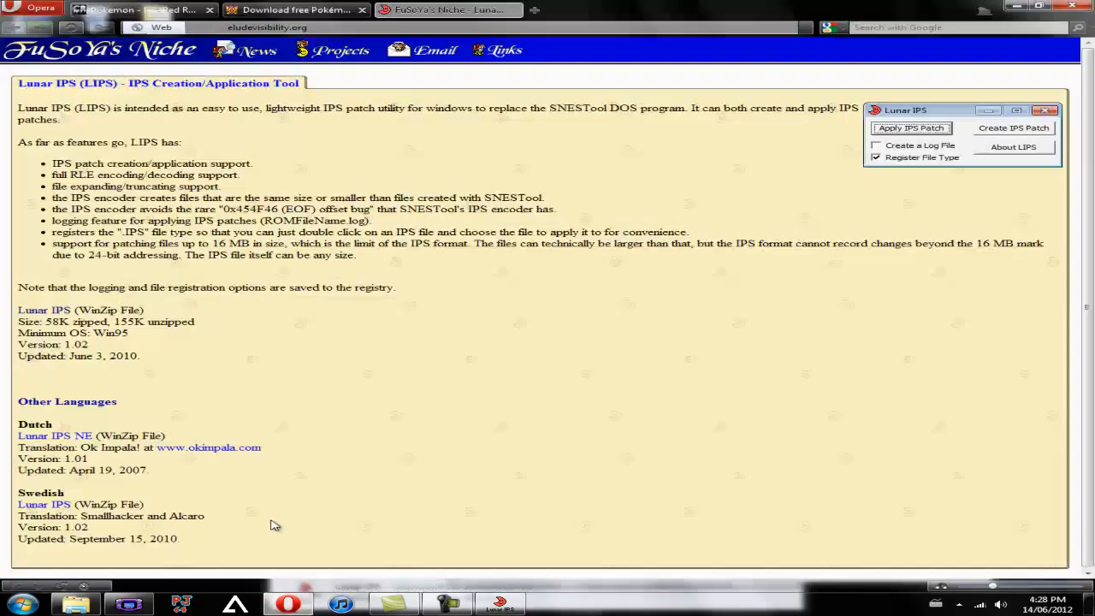
left_click(295, 10)
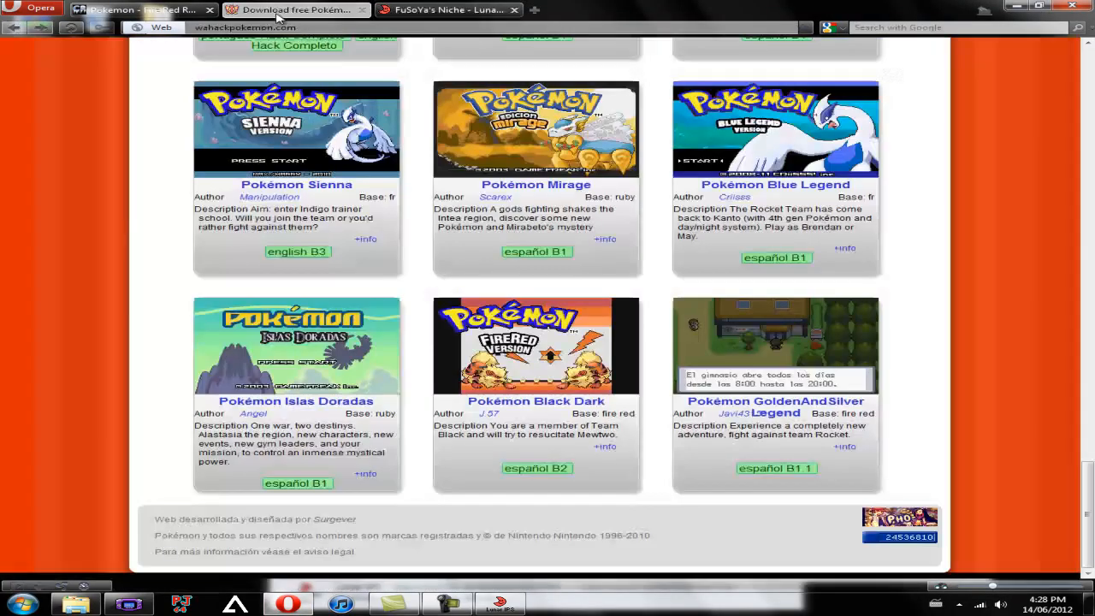
mouse_move(373, 250)
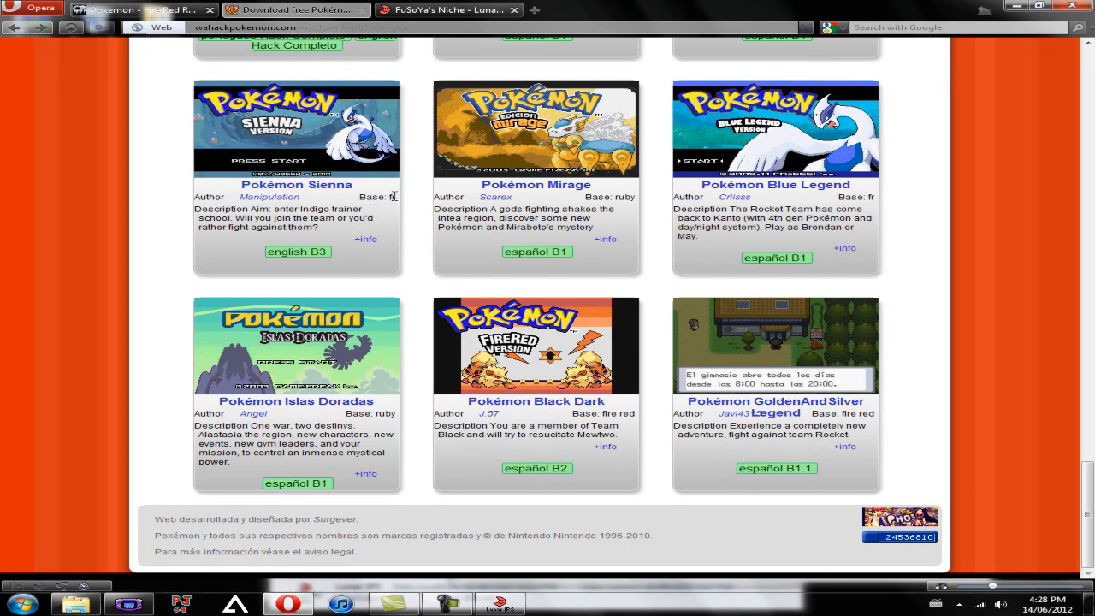
mouse_move(670, 230)
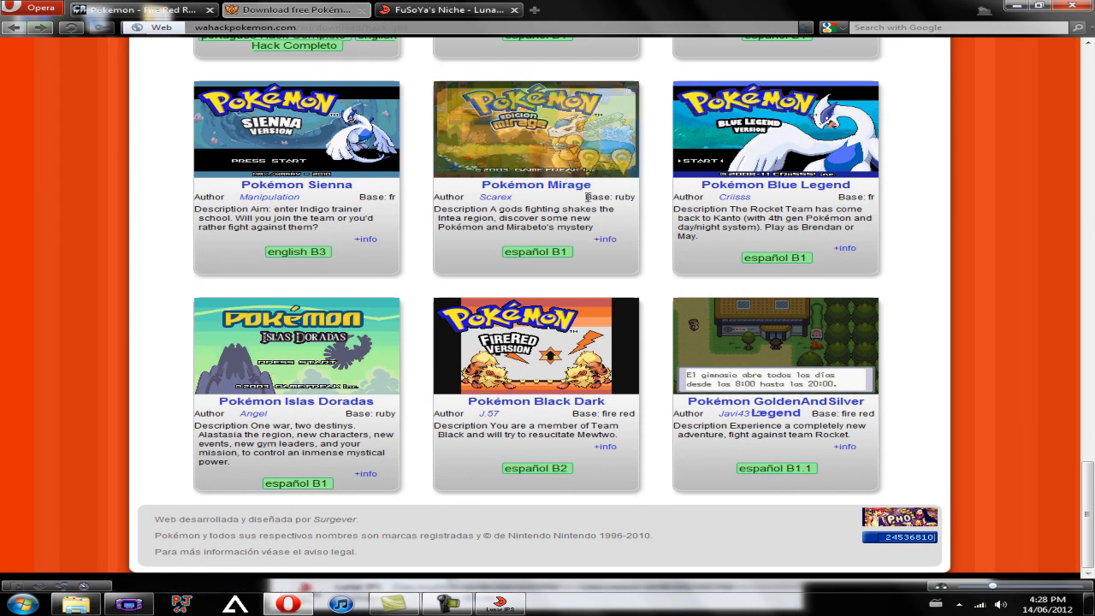
mouse_move(618, 404)
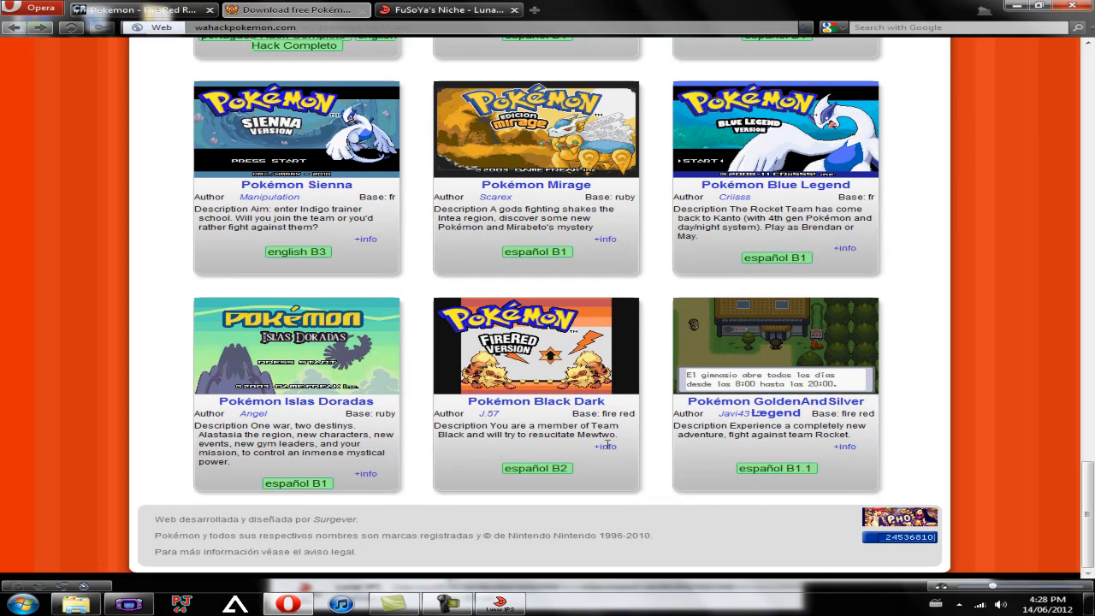
scroll("up", 3)
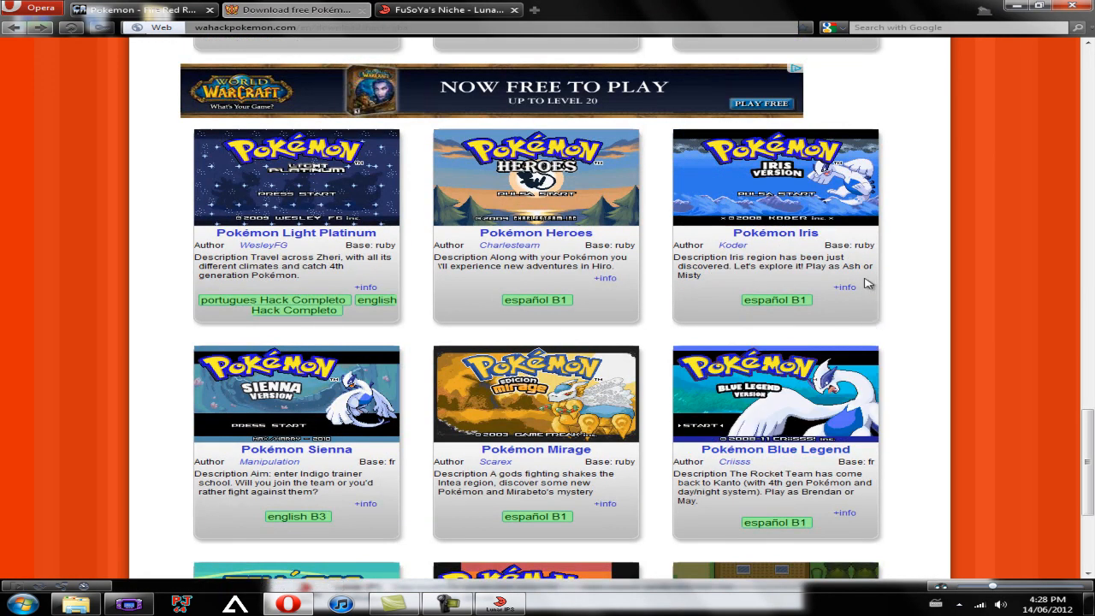
scroll("up", 3)
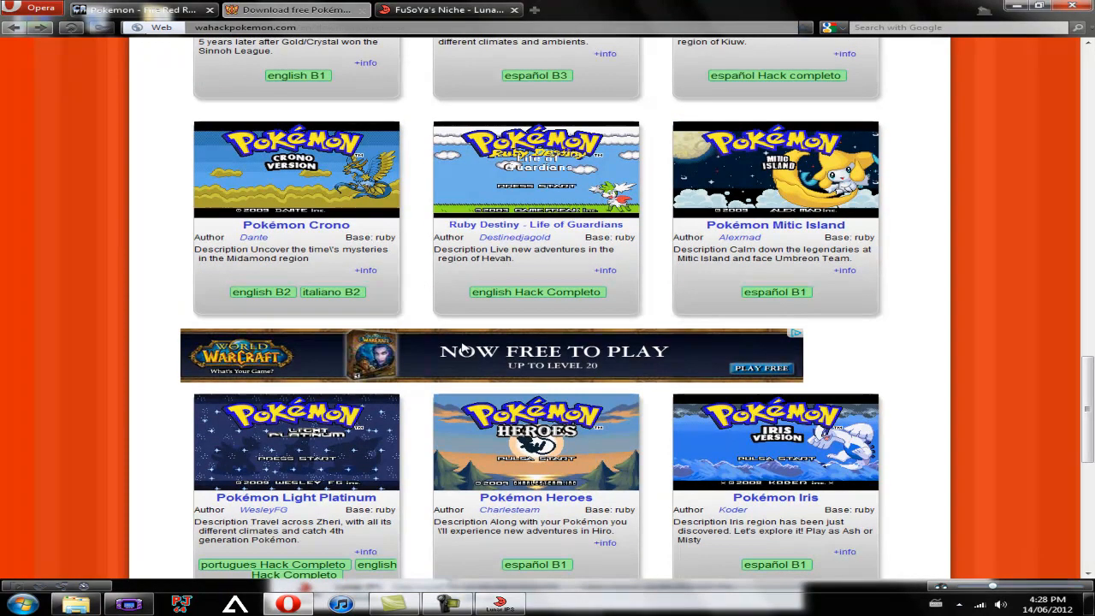
mouse_move(503, 554)
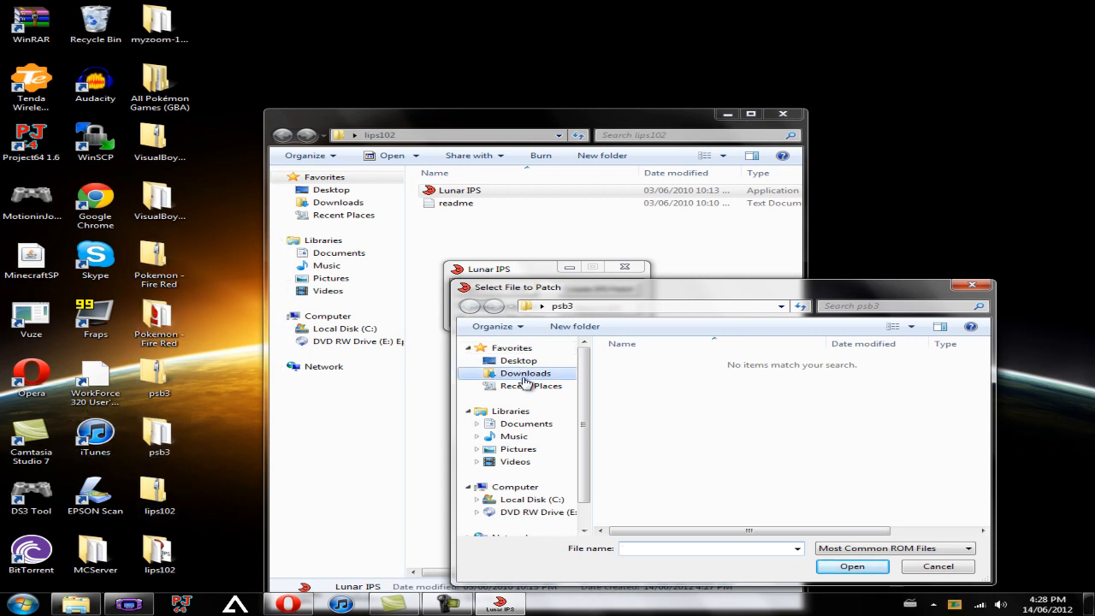
Step: Patch the Pokemon - Fire Red ROM from its desktop folder and dismiss the success message
left_click(523, 373)
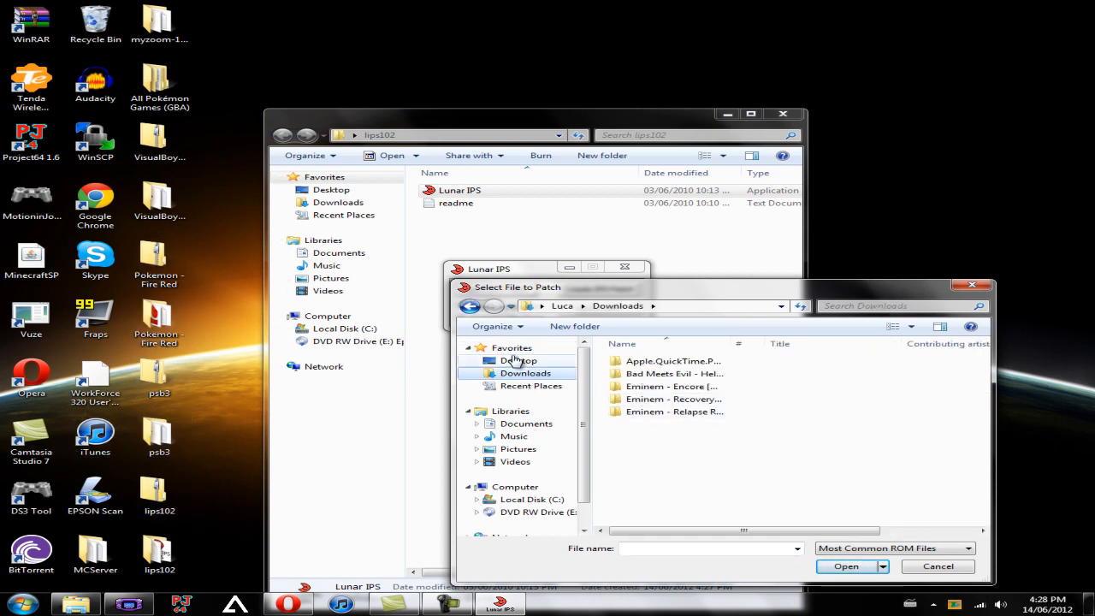
left_click(517, 359)
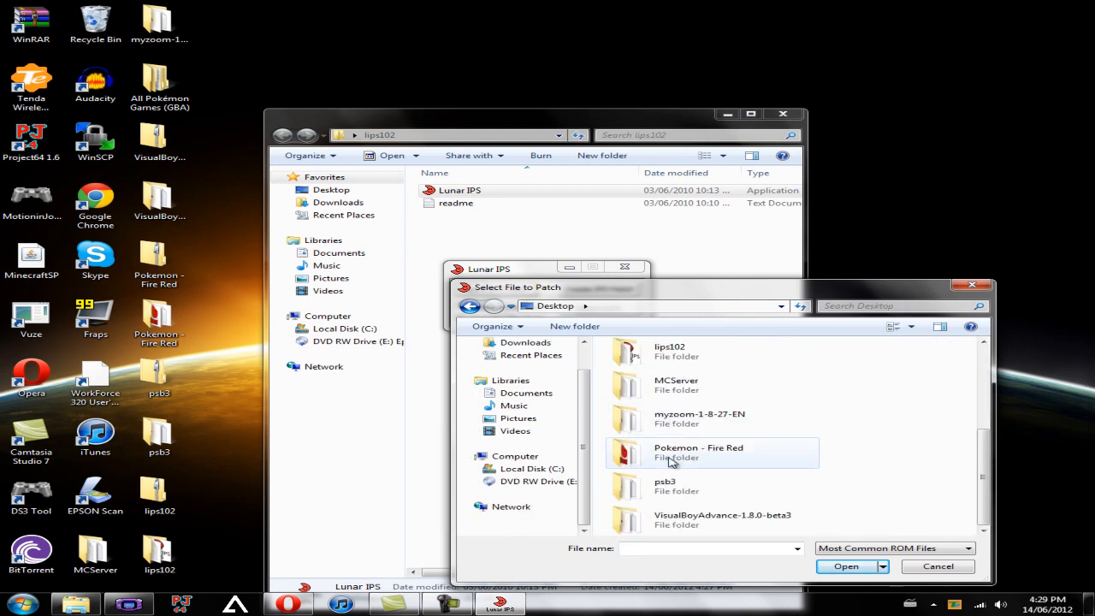
double_click(698, 452)
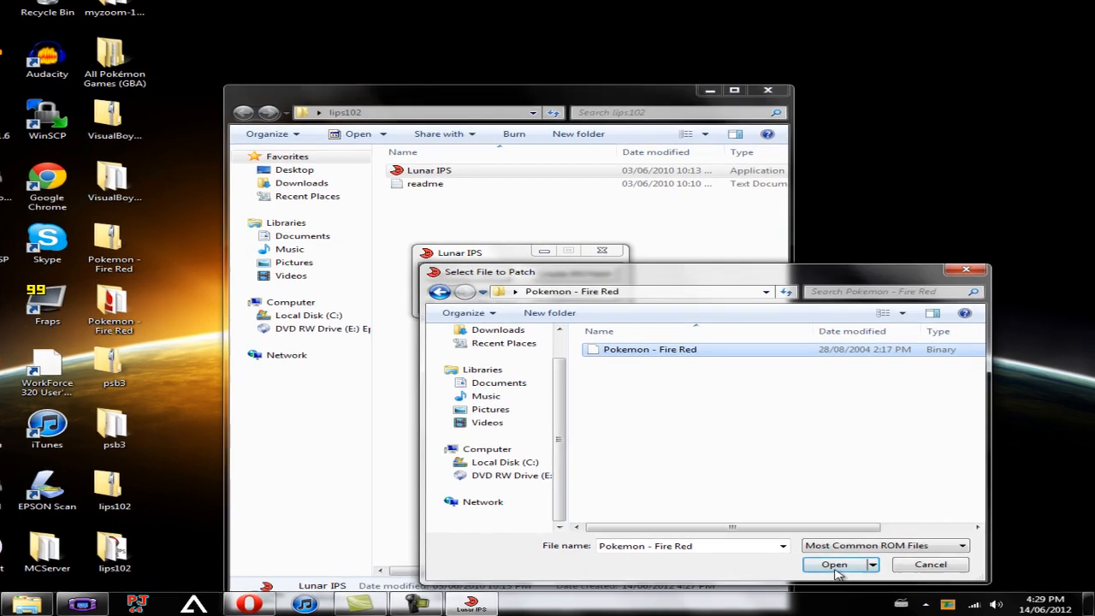
left_click(832, 564)
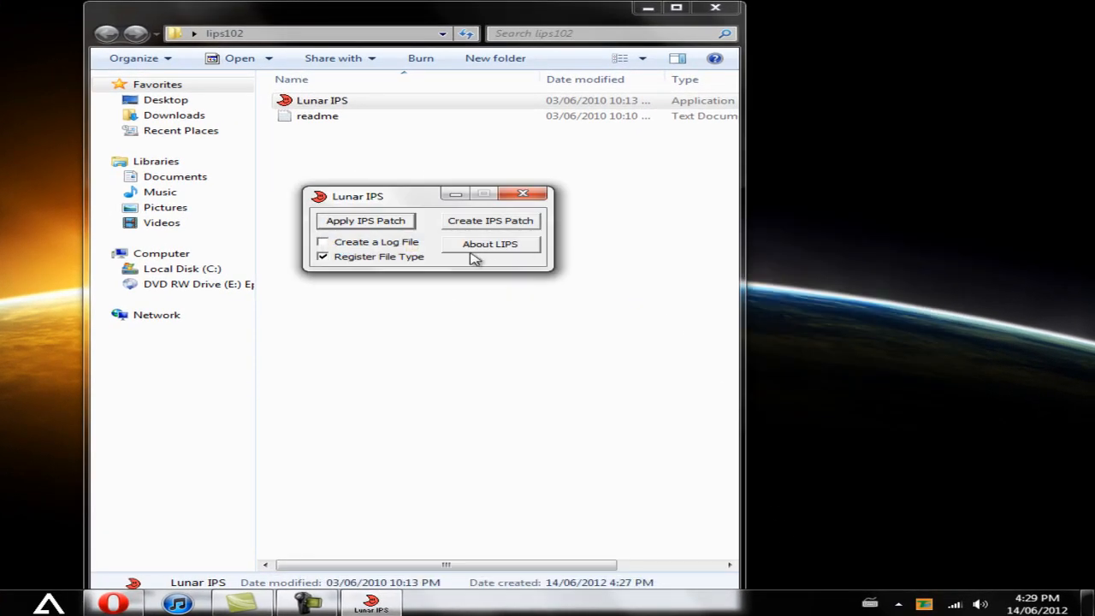
left_click(366, 221)
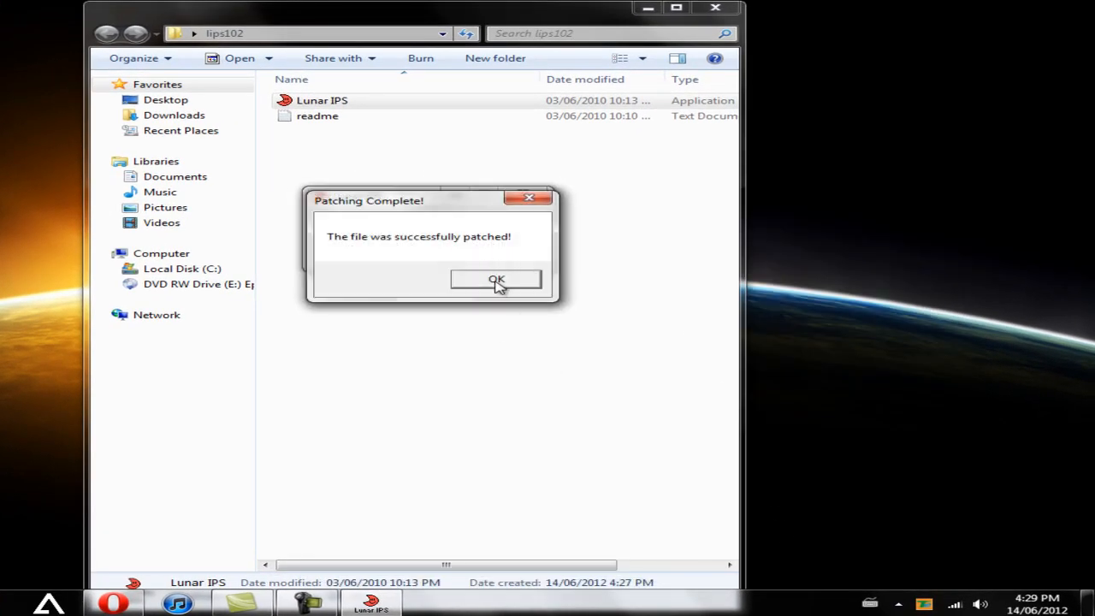
left_click(496, 281)
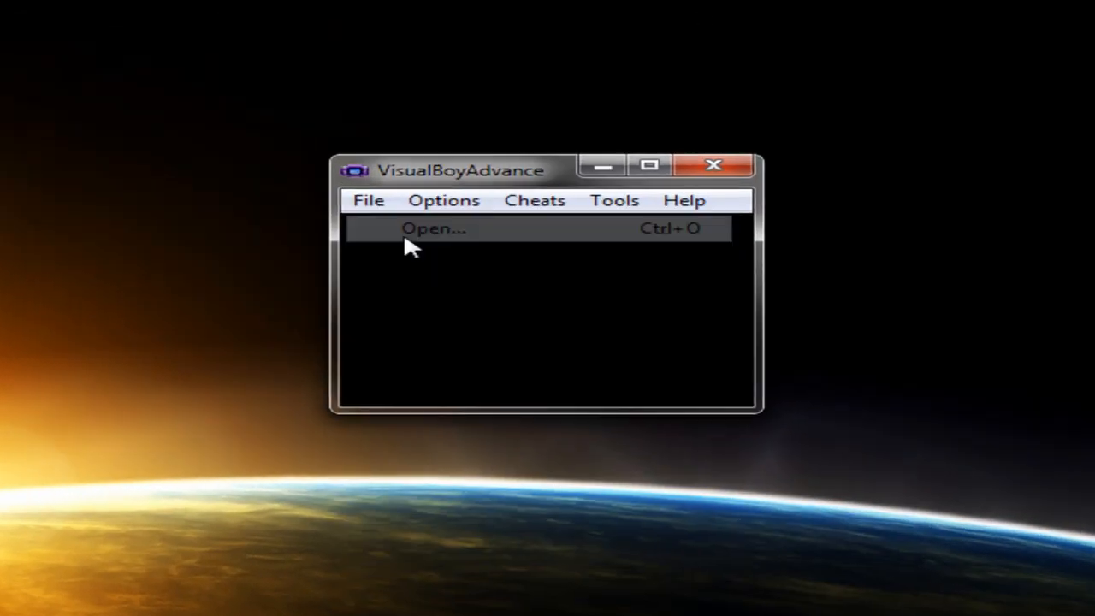
Step: Load the patched Fire Red ROM to show the Pokémon Sienna title screen, then close the emulator
left_click(433, 229)
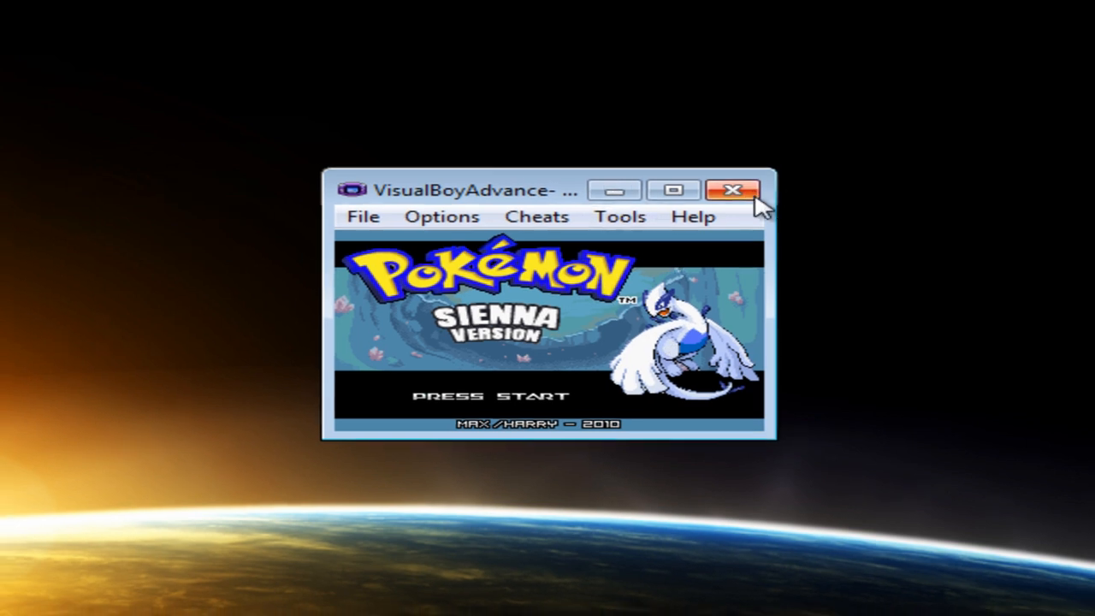
left_click(732, 190)
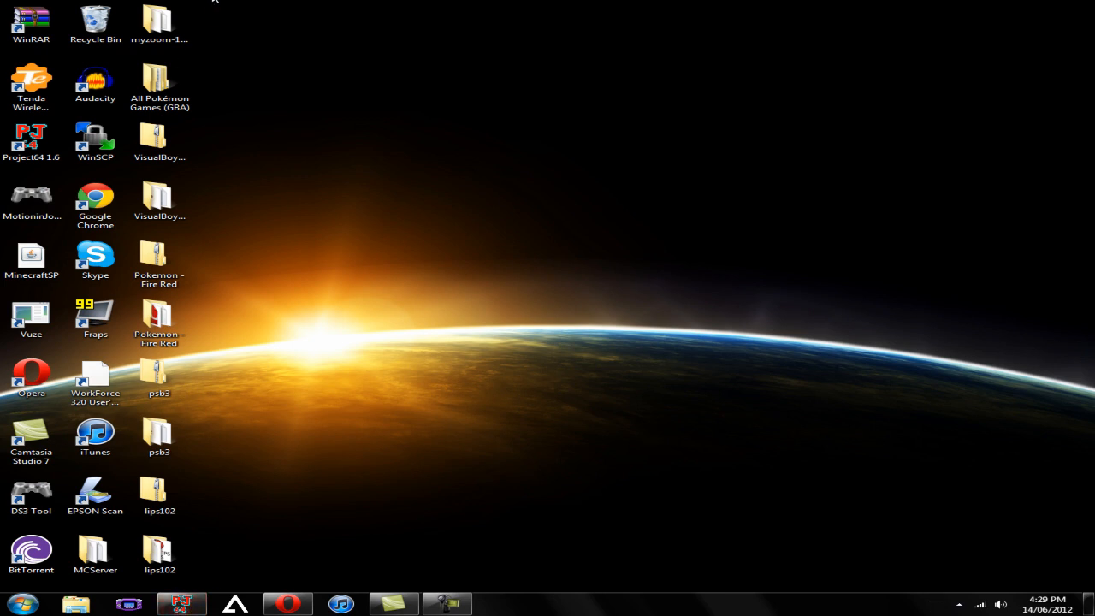
mouse_move(319, 150)
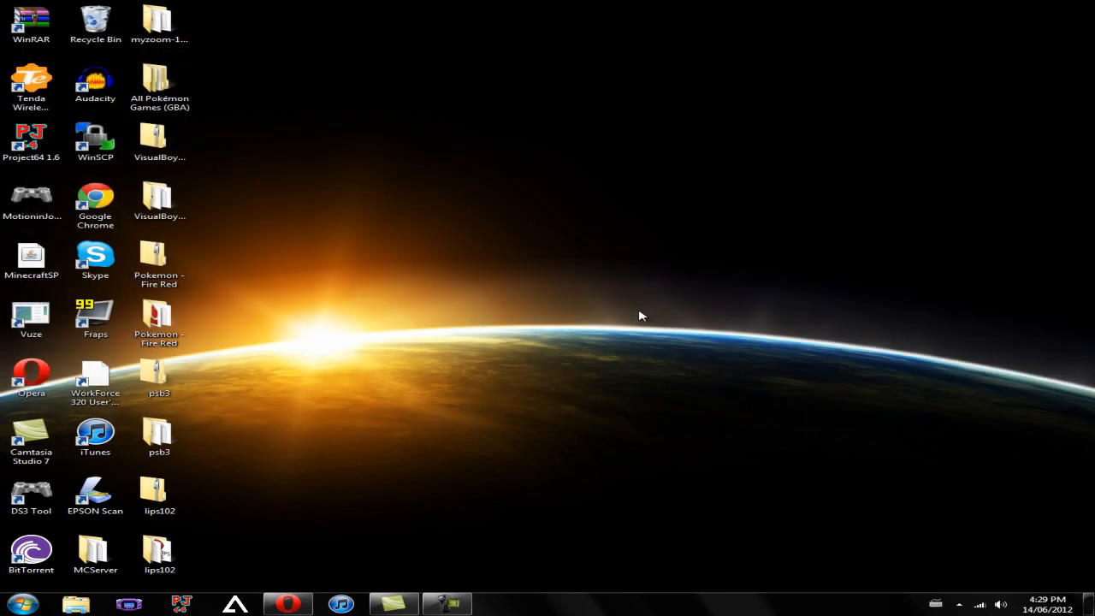
left_click(159, 256)
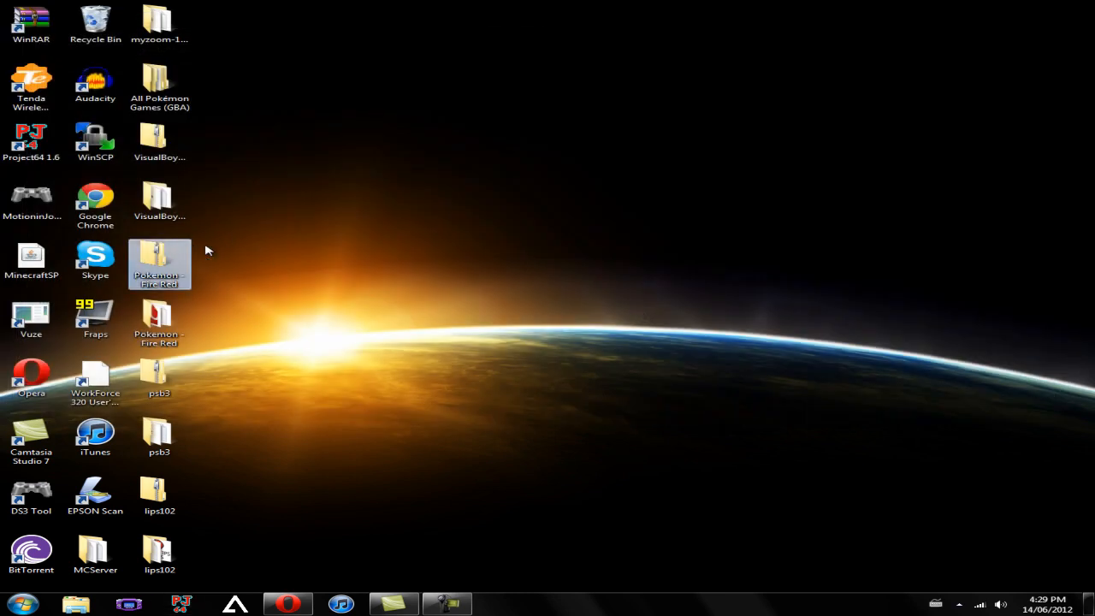